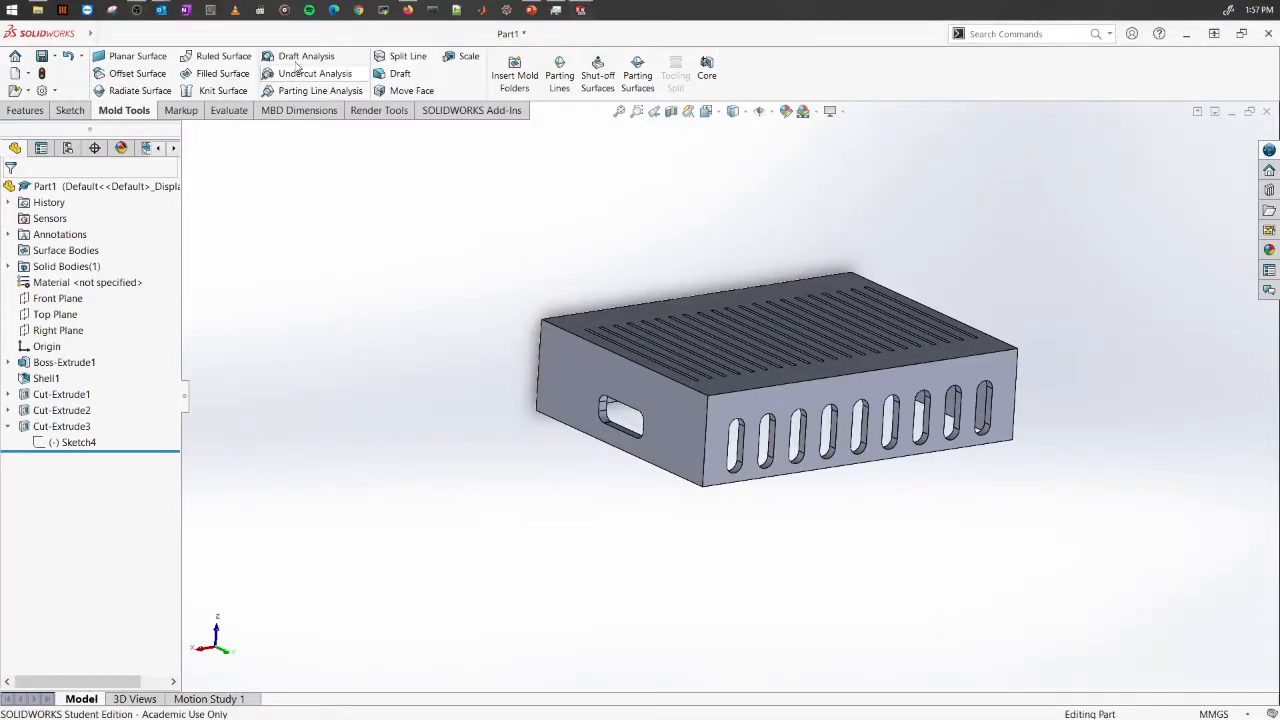
mouse_move(315, 91)
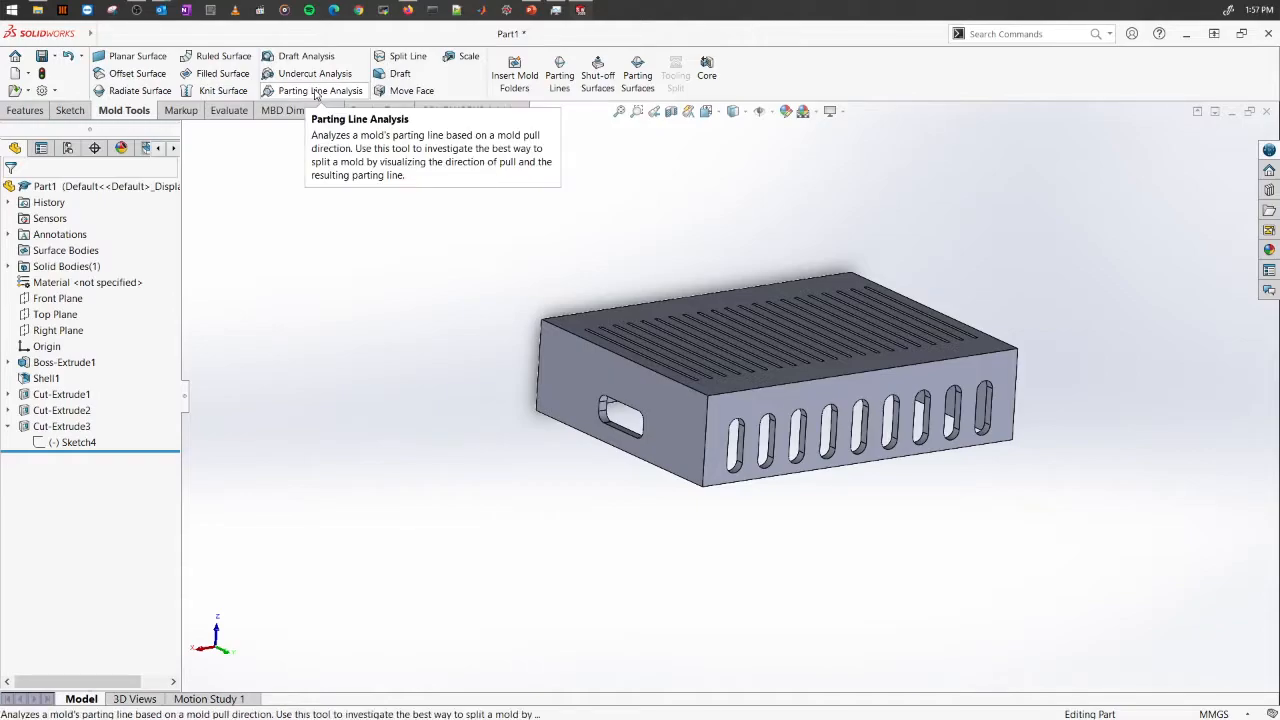
mouse_move(464, 461)
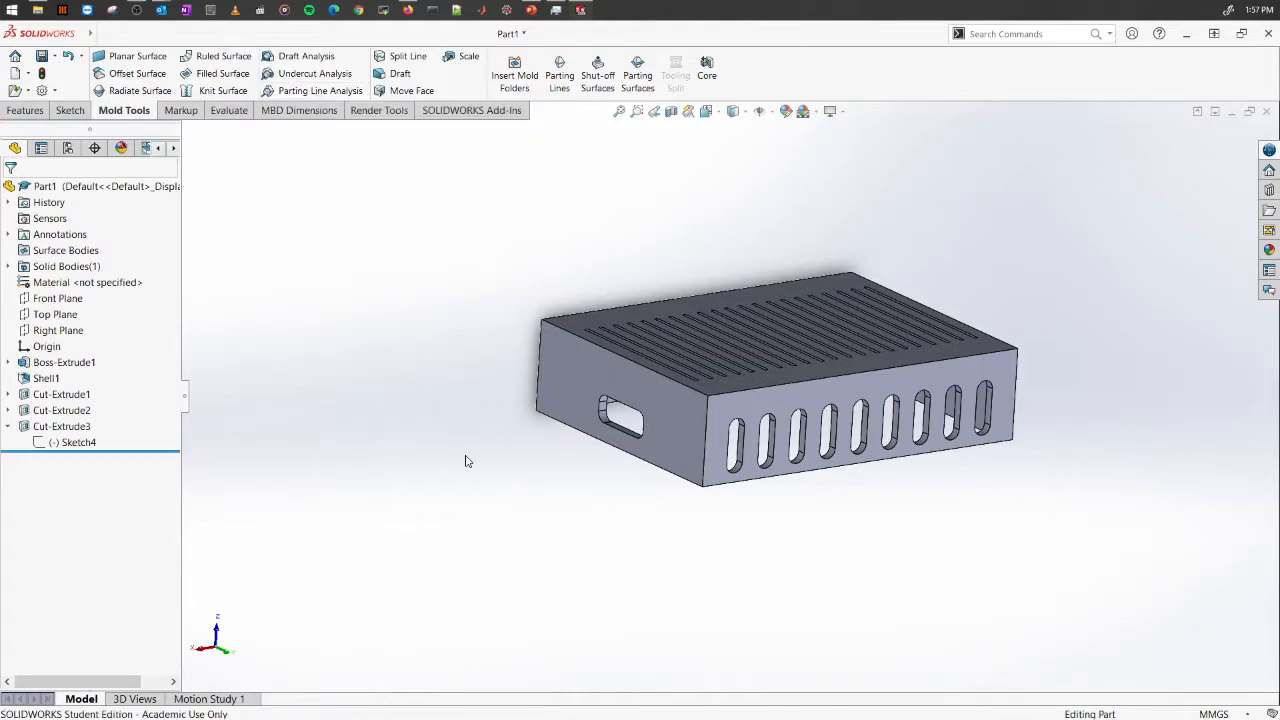
mouse_move(595, 247)
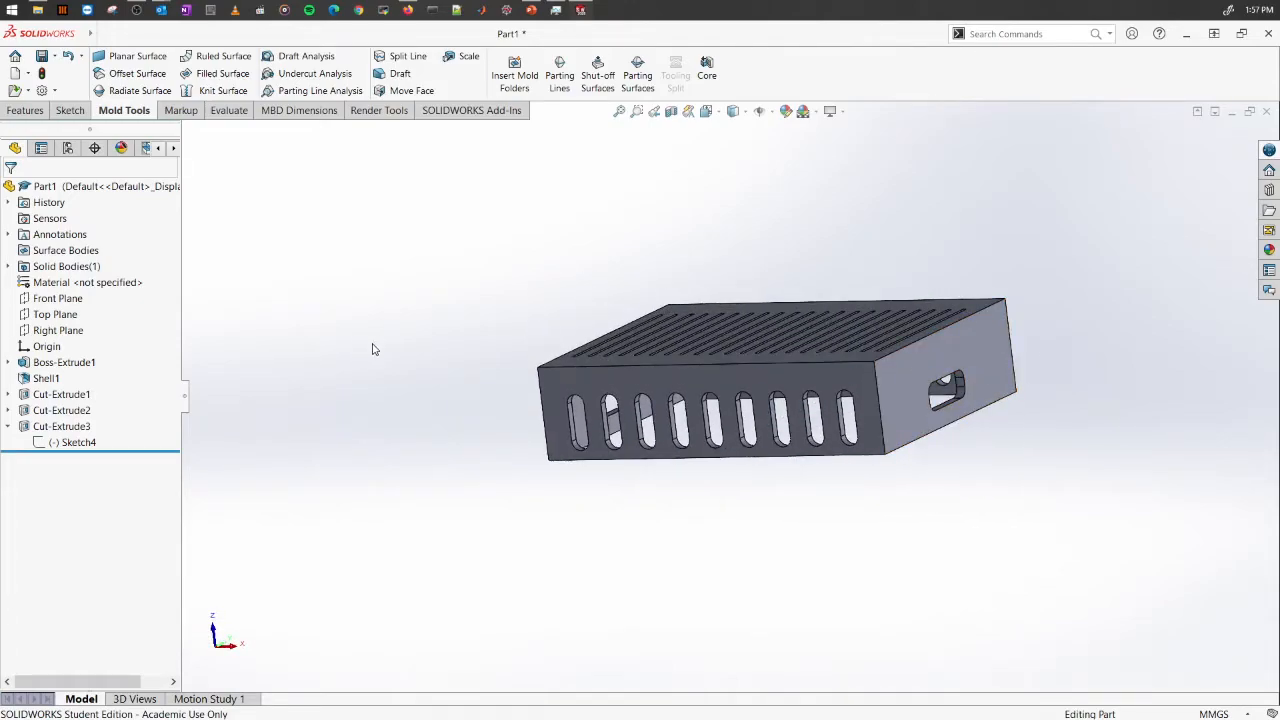
- Open Boss-Extrude1 for editing, then exit without changes
click(64, 362)
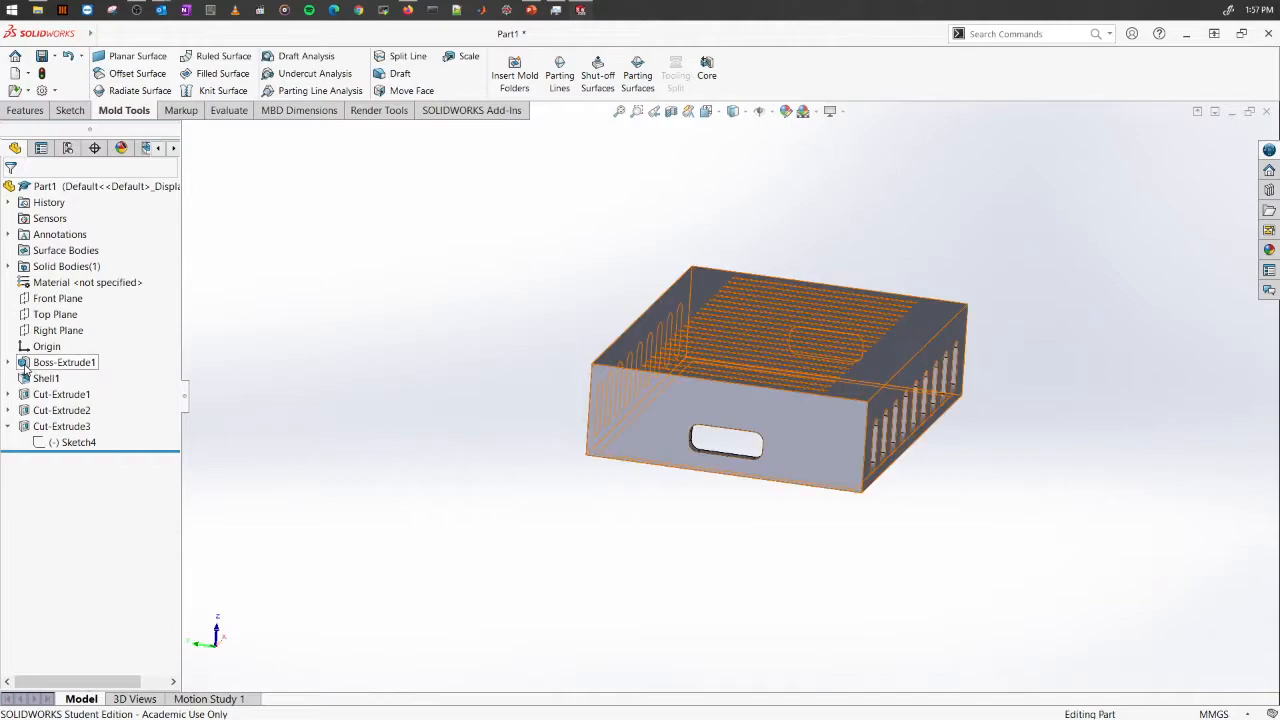
right_click(64, 362)
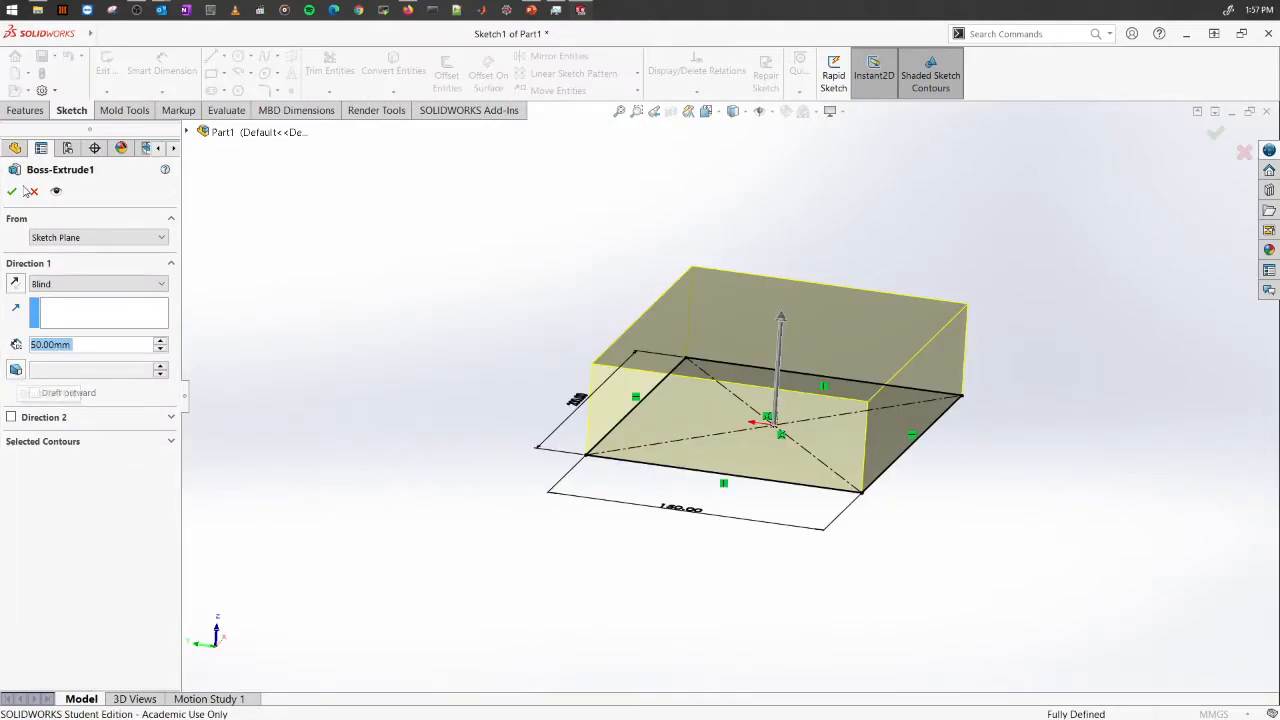
click(11, 191)
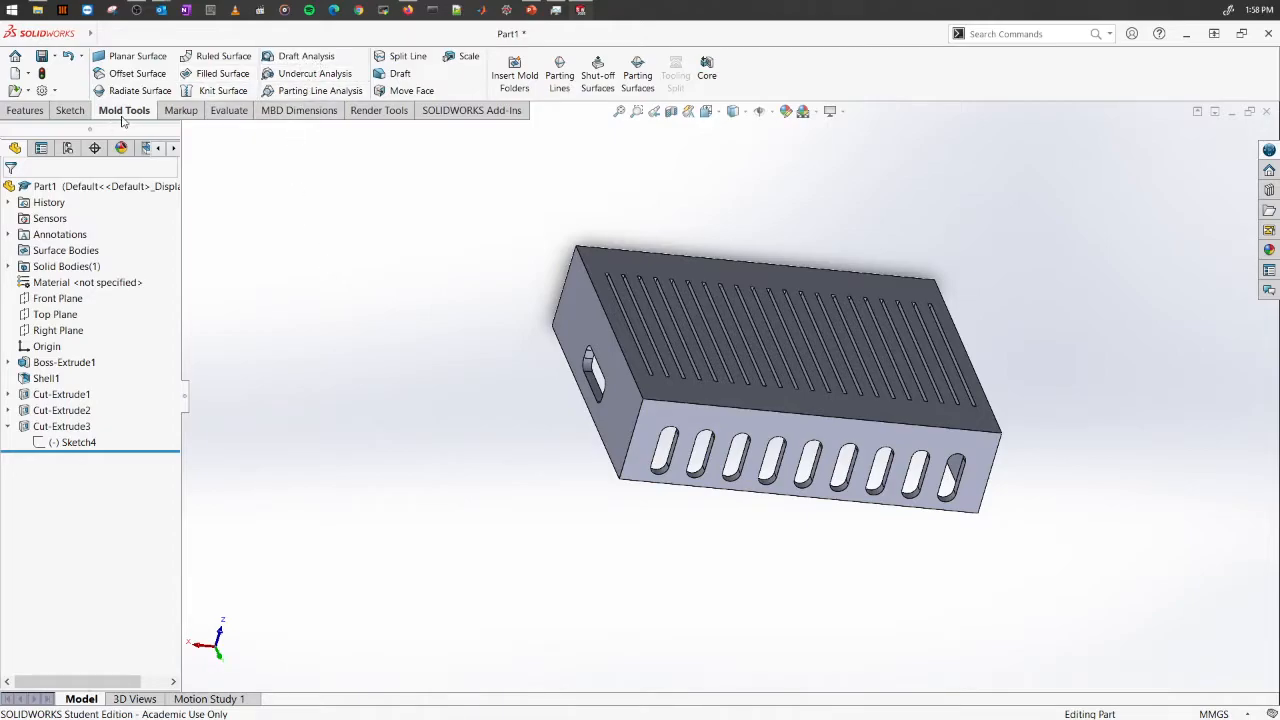
mouse_move(306, 56)
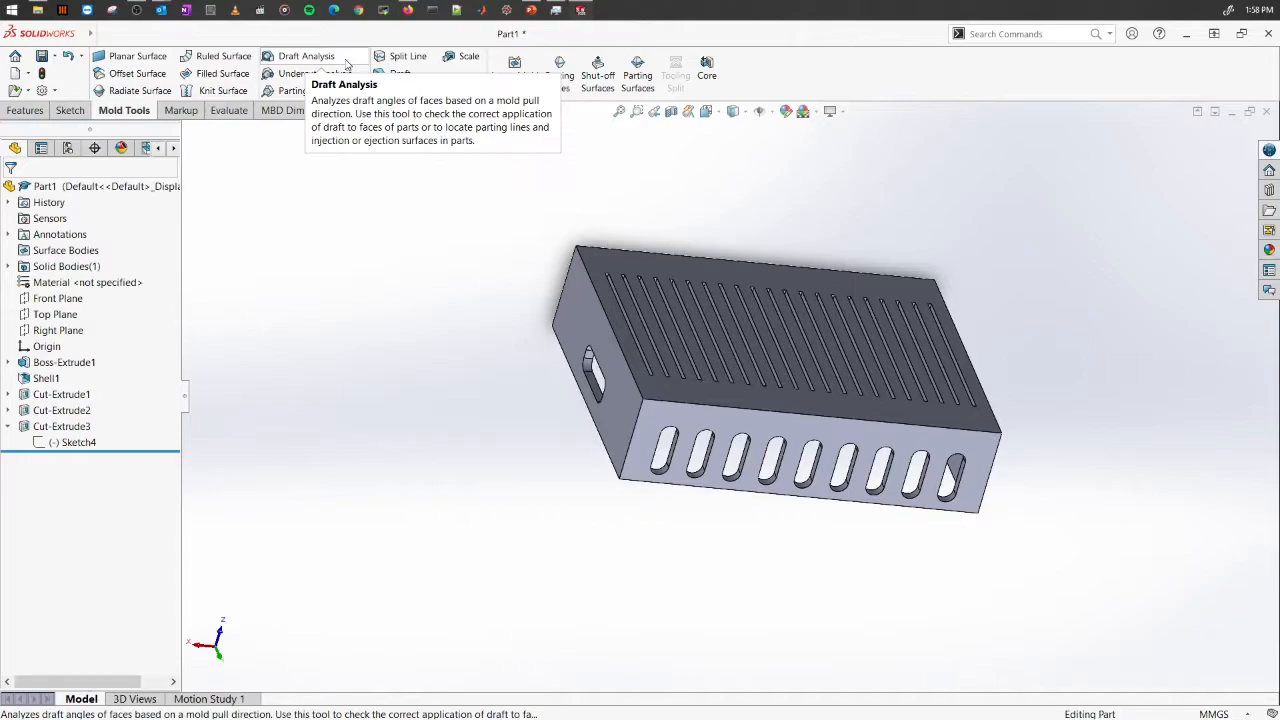
- Run Draft Analysis with Front Plane as pull direction at 1.00deg
click(306, 56)
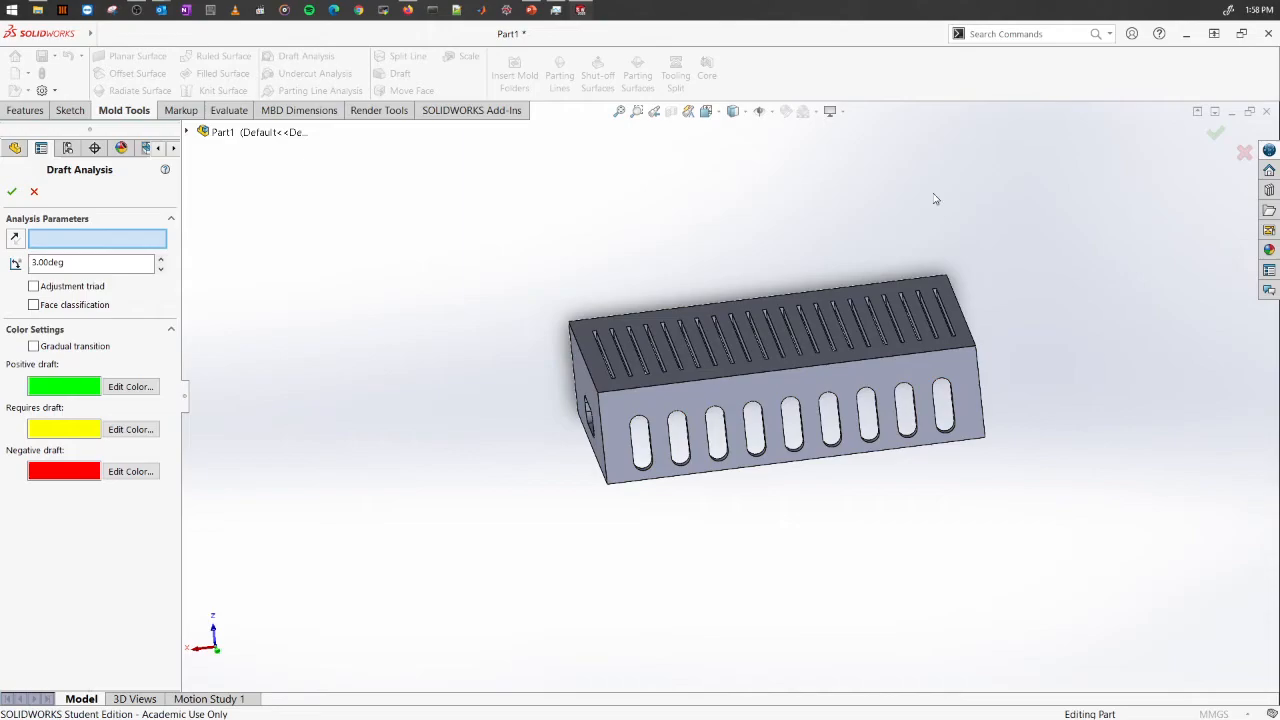
click(186, 132)
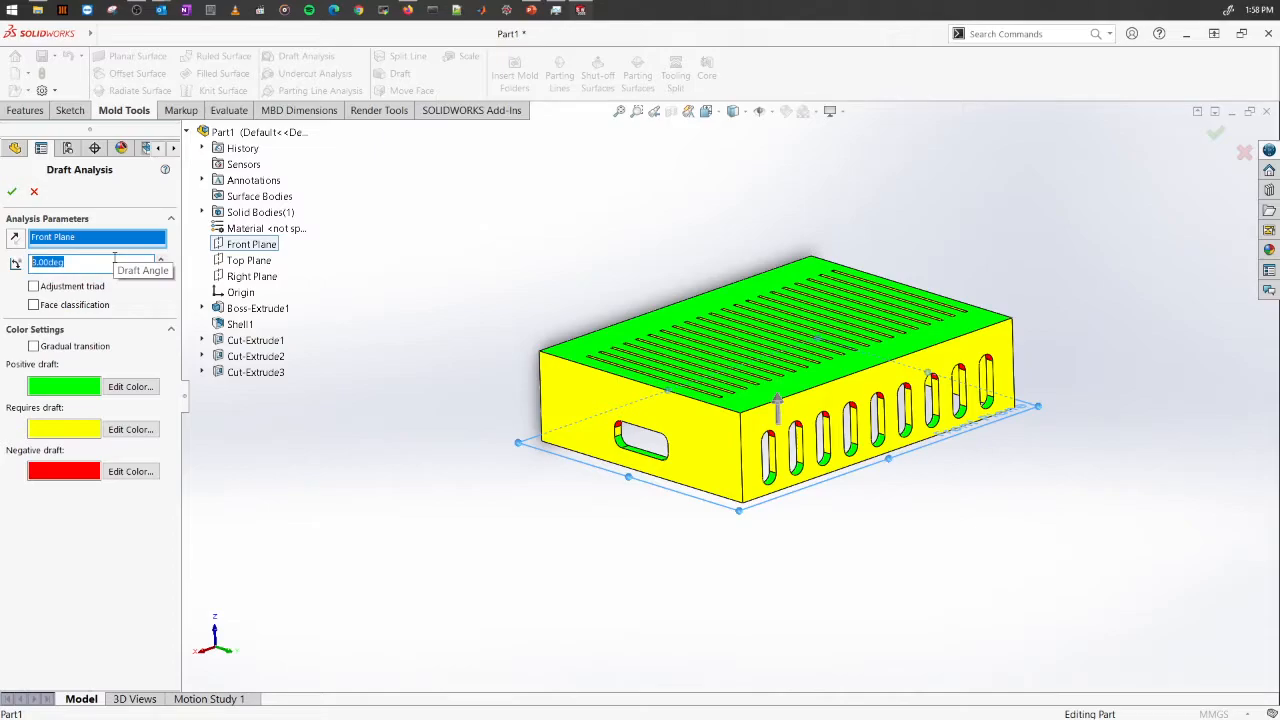
text(1.00deg)
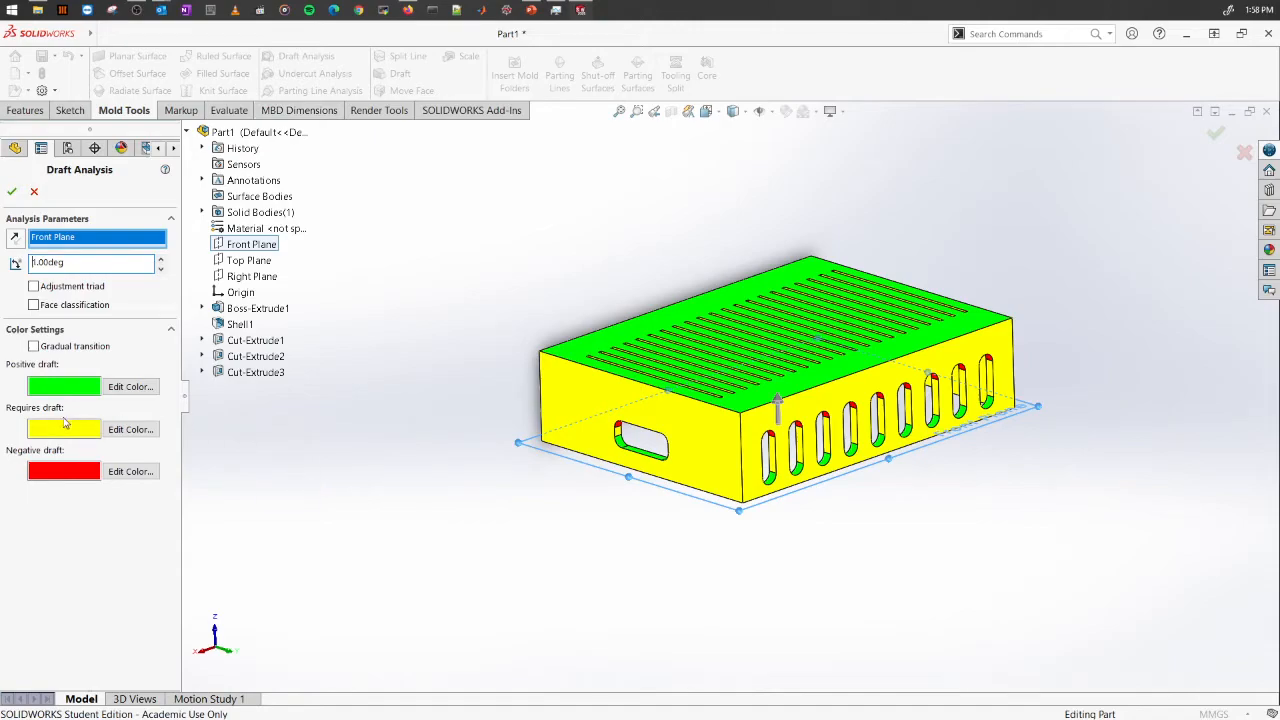
mouse_move(85, 445)
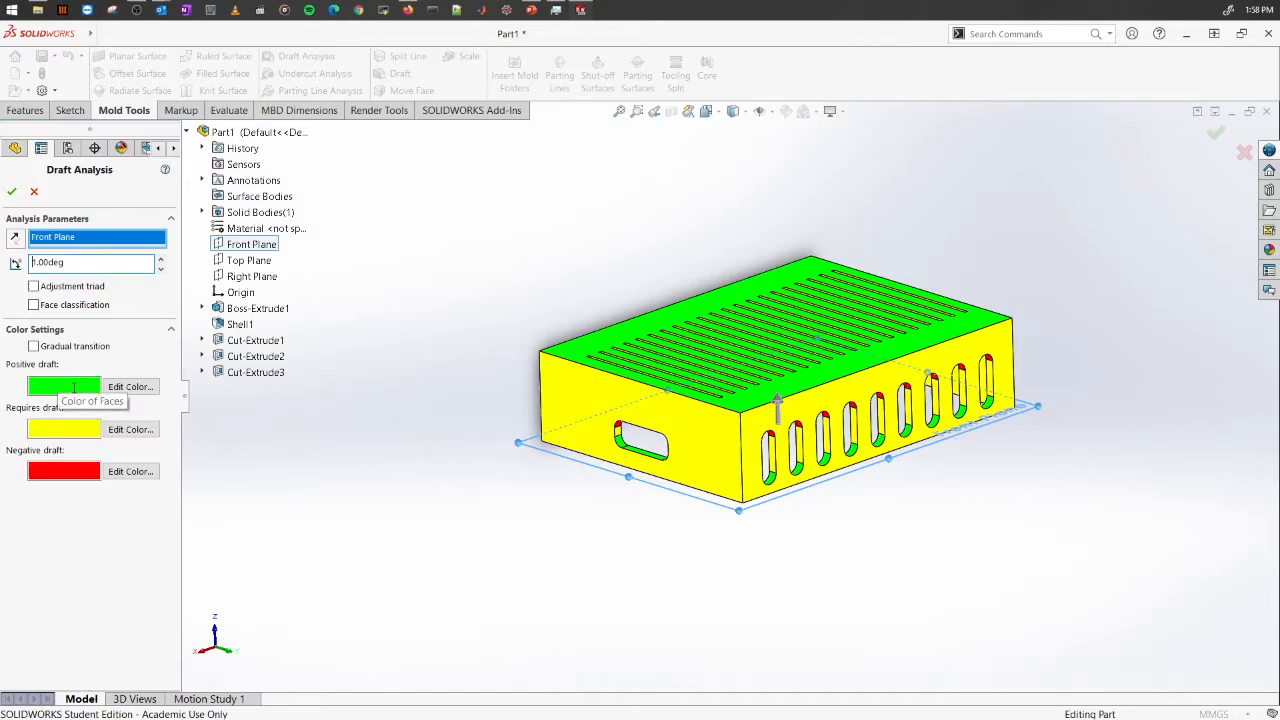
mouse_move(63, 471)
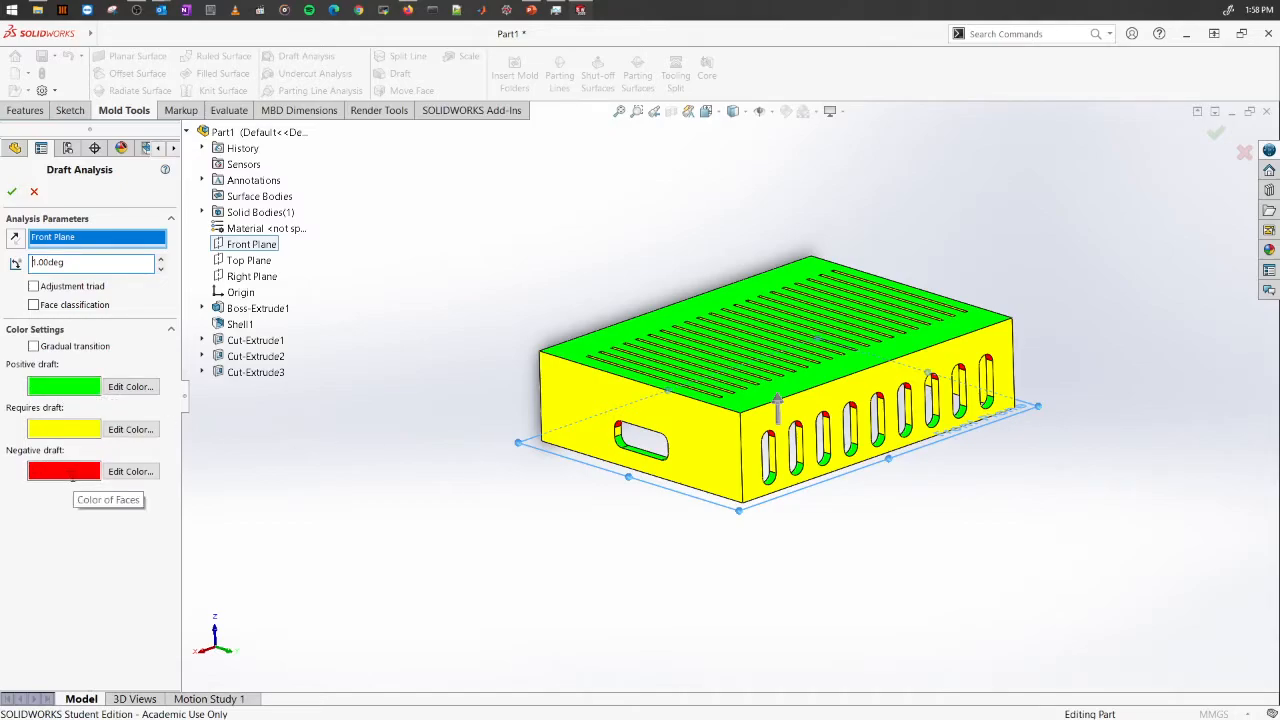
mouse_move(697, 558)
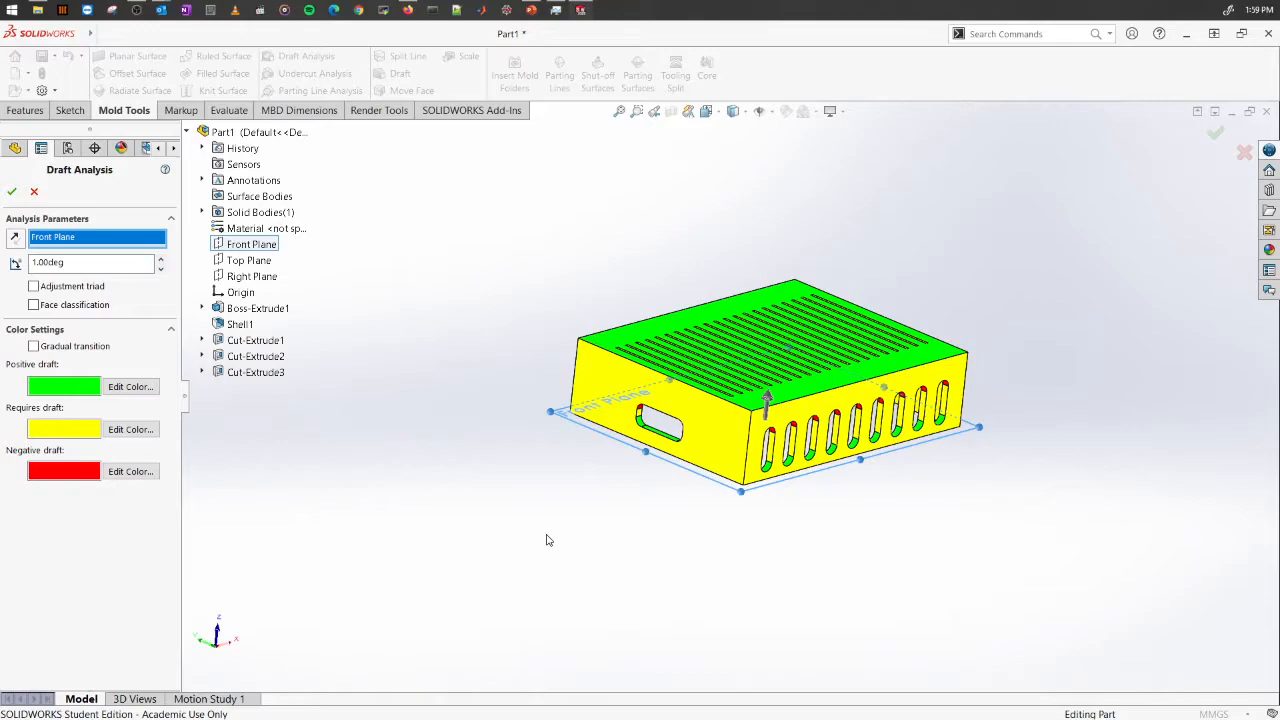
mouse_move(545, 545)
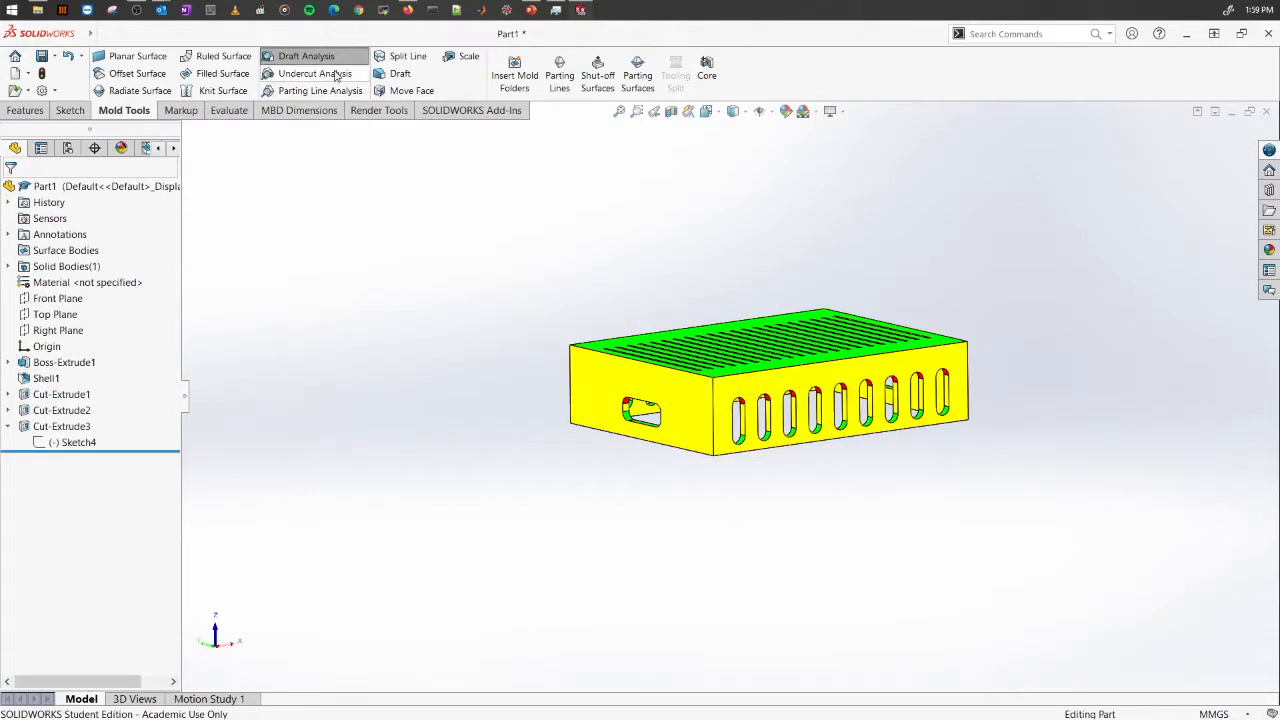
- Enable a 1° inward draft on Boss-Extrude1 and accept the edit
click(64, 362)
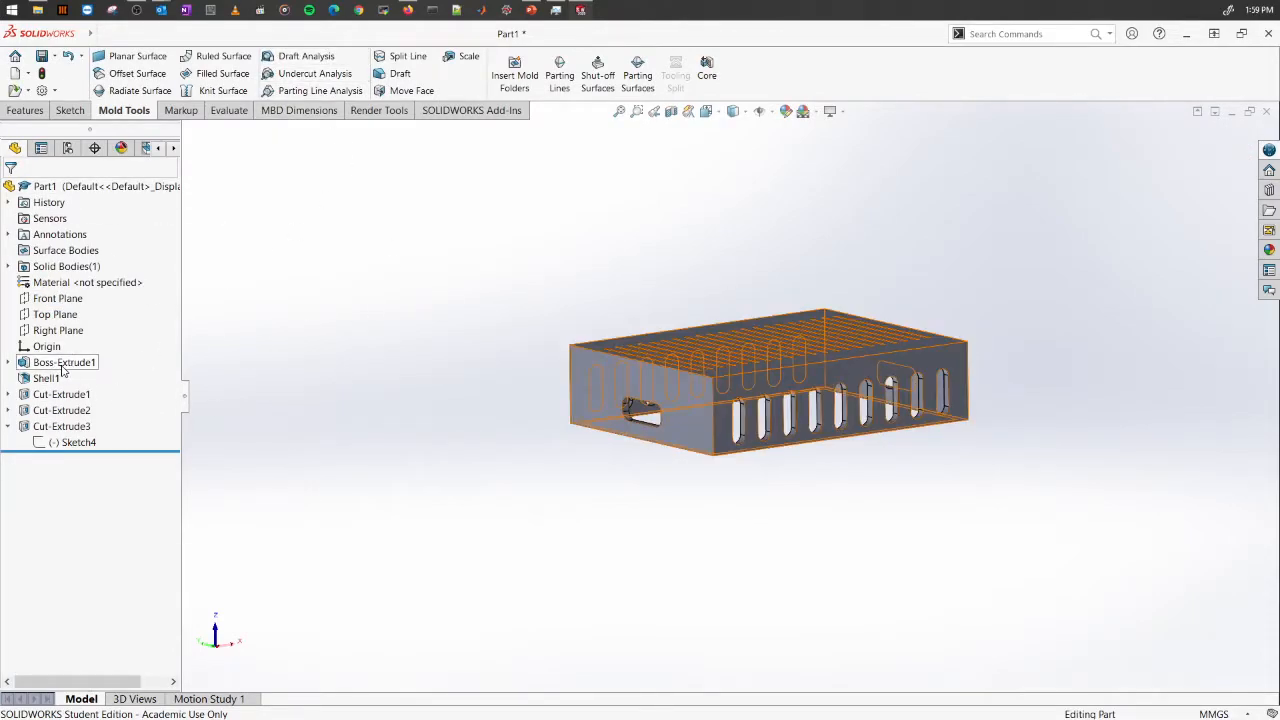
right_click(64, 362)
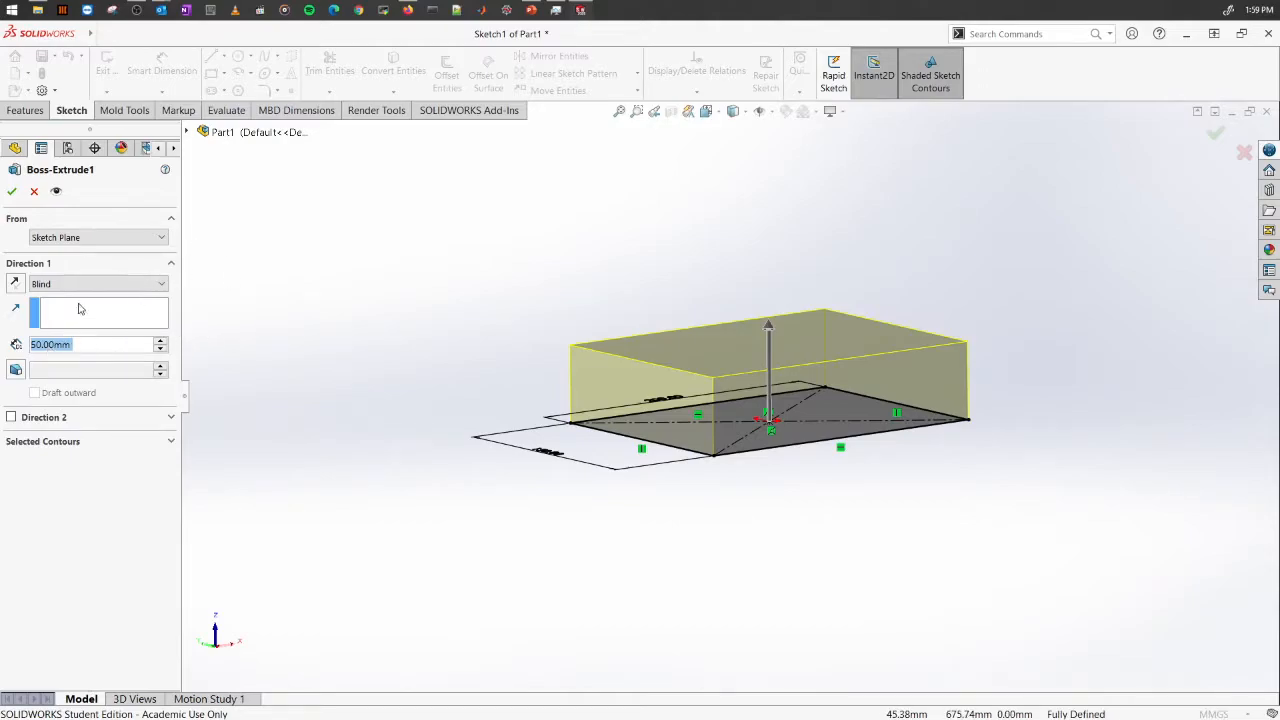
click(15, 369)
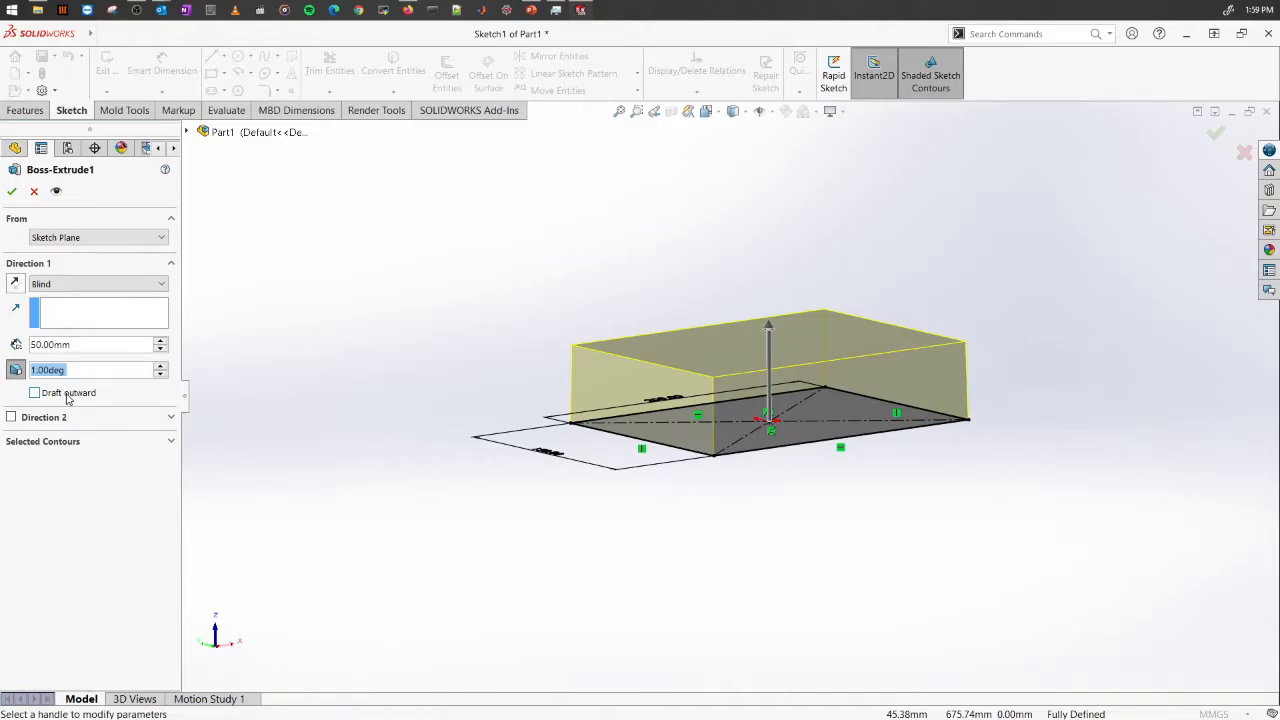
click(35, 392)
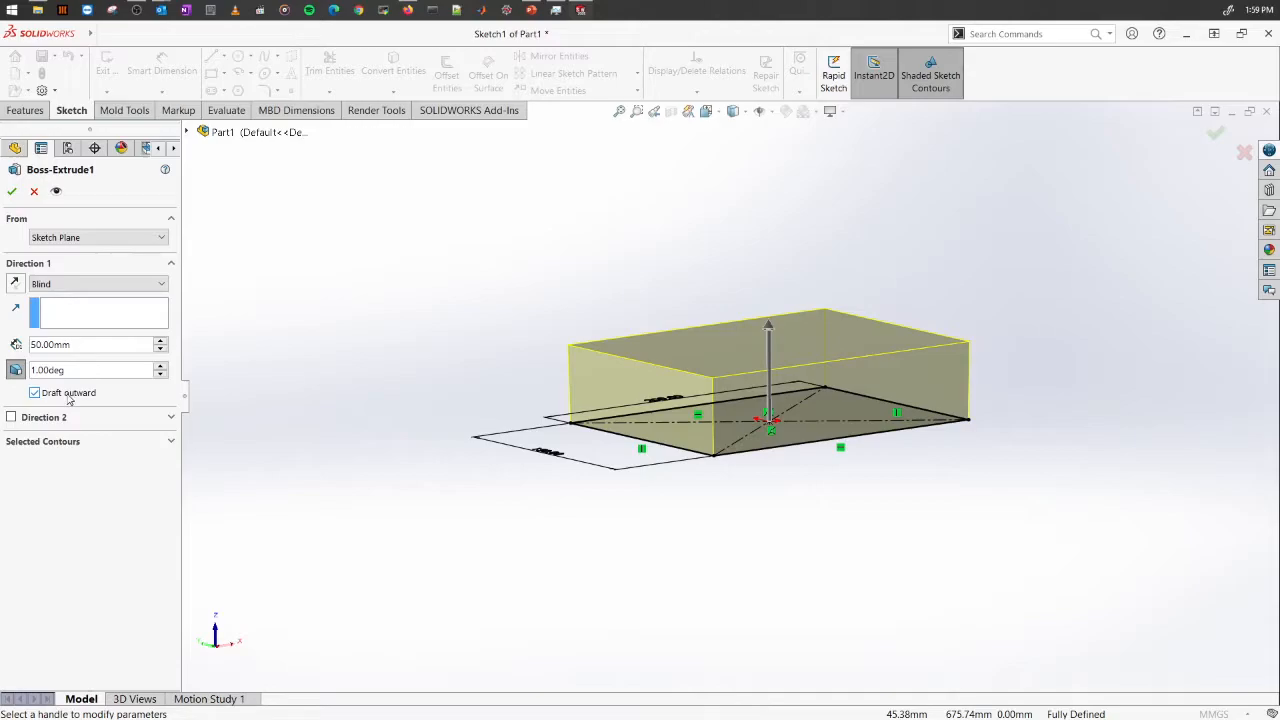
click(34, 392)
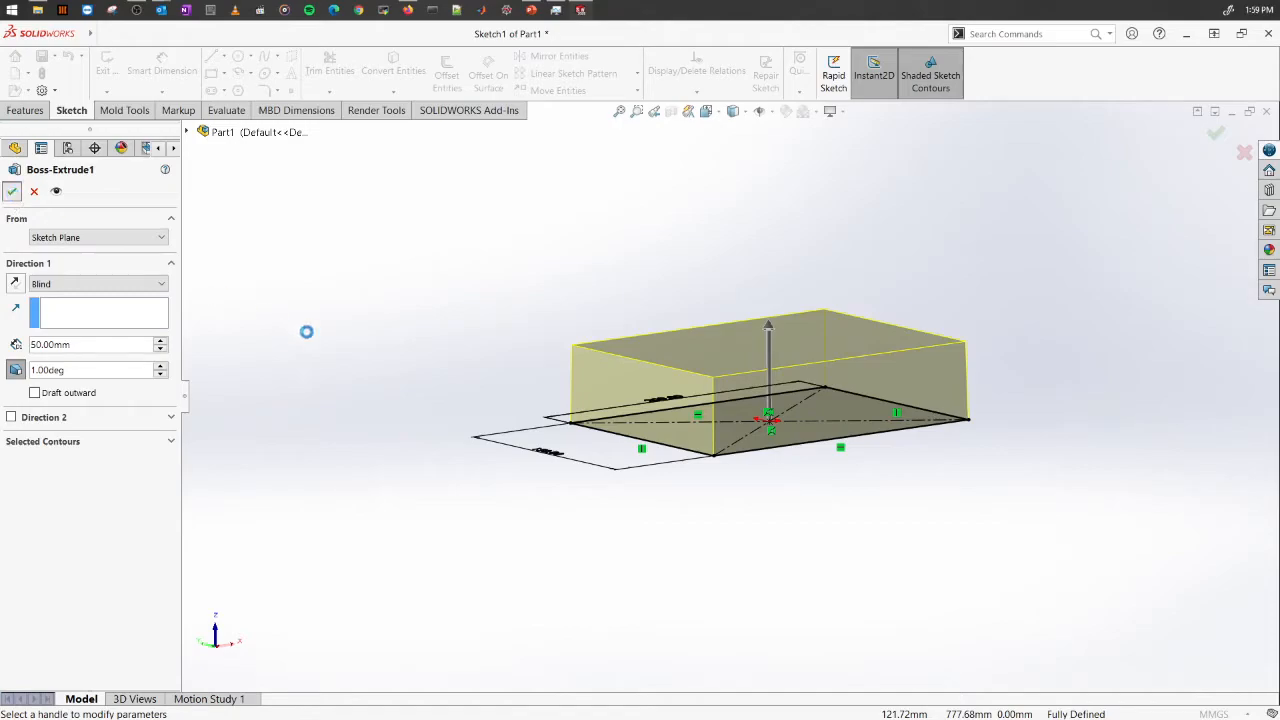
click(12, 191)
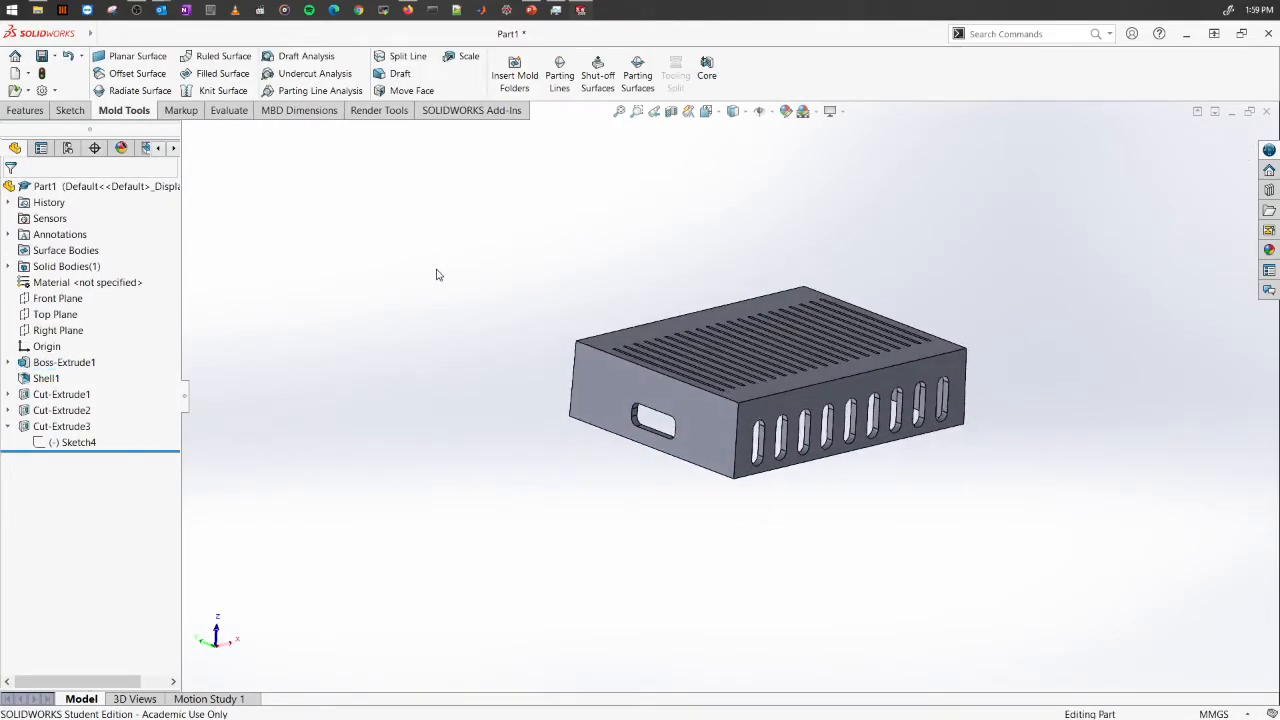
mouse_move(306, 56)
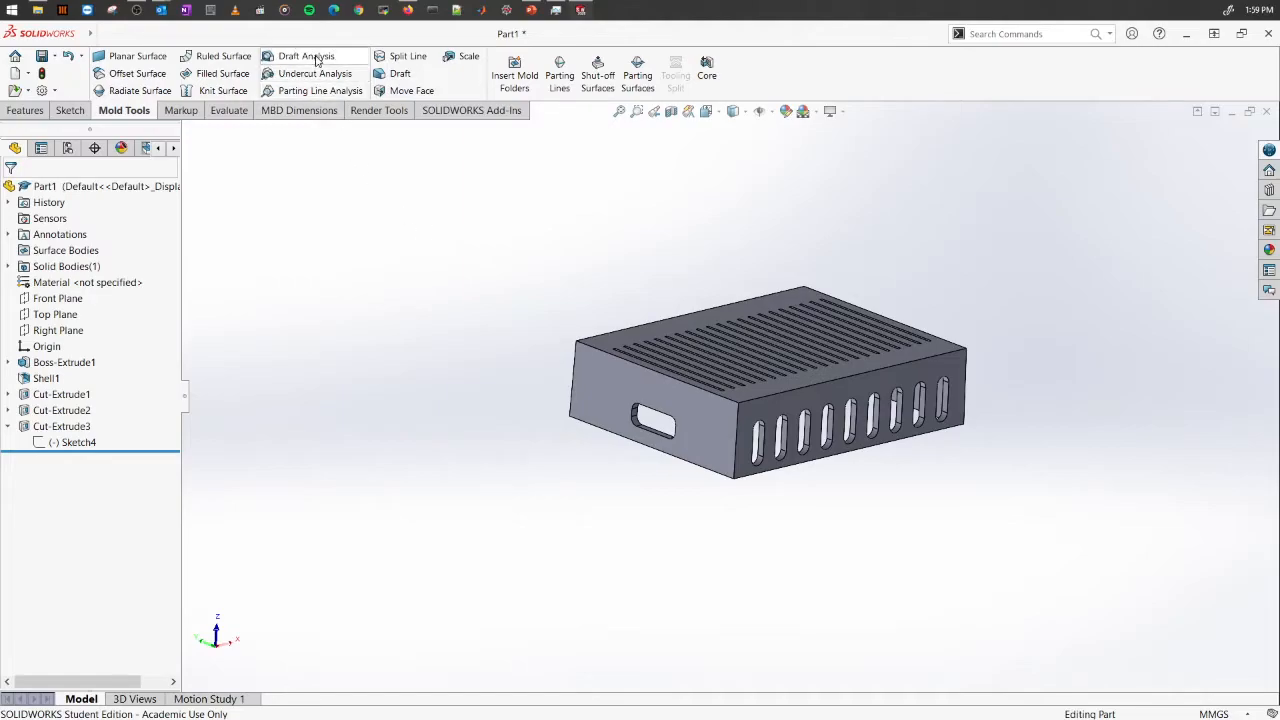
- Run a fresh Draft Analysis using Front Plane as the pull direction
click(306, 56)
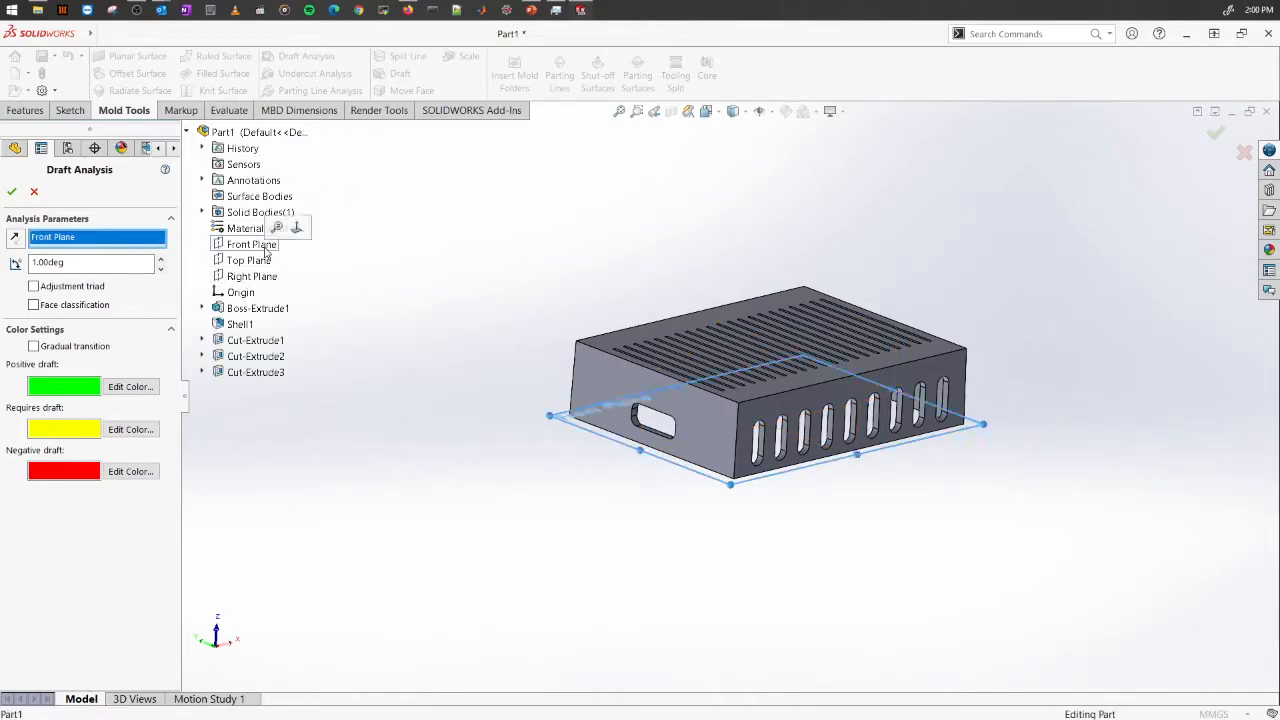
click(11, 191)
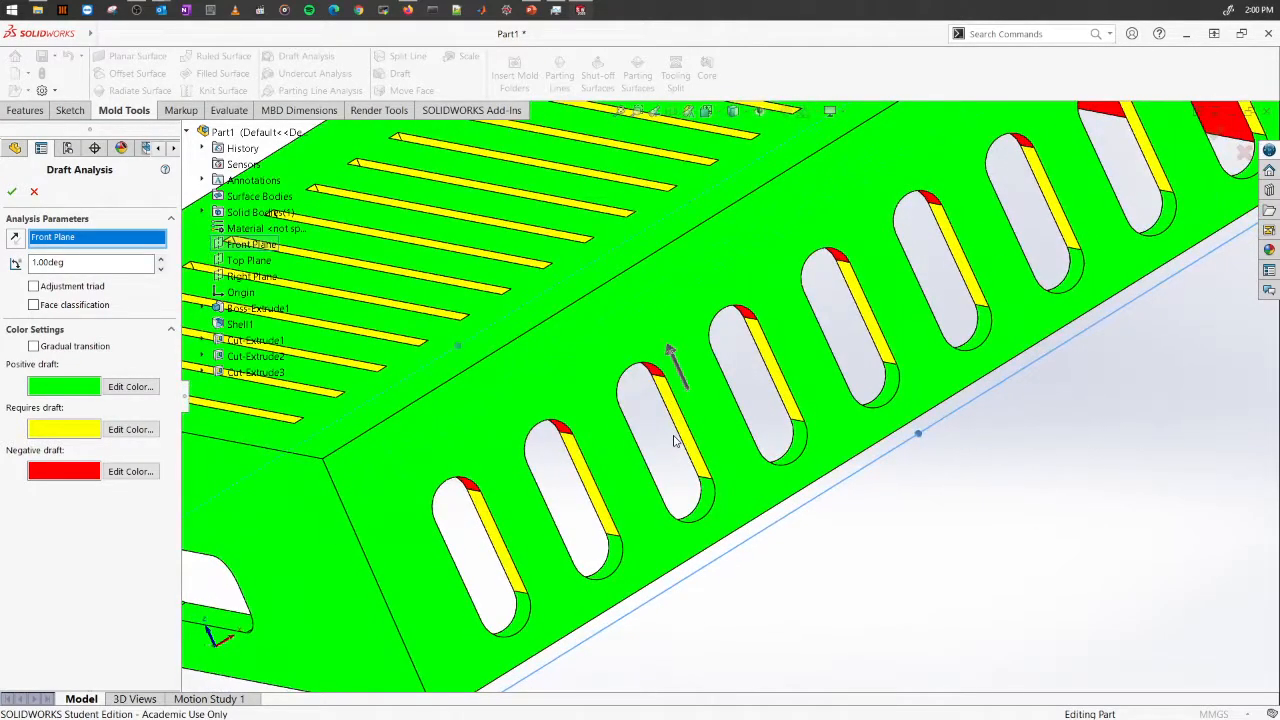
mouse_move(790, 400)
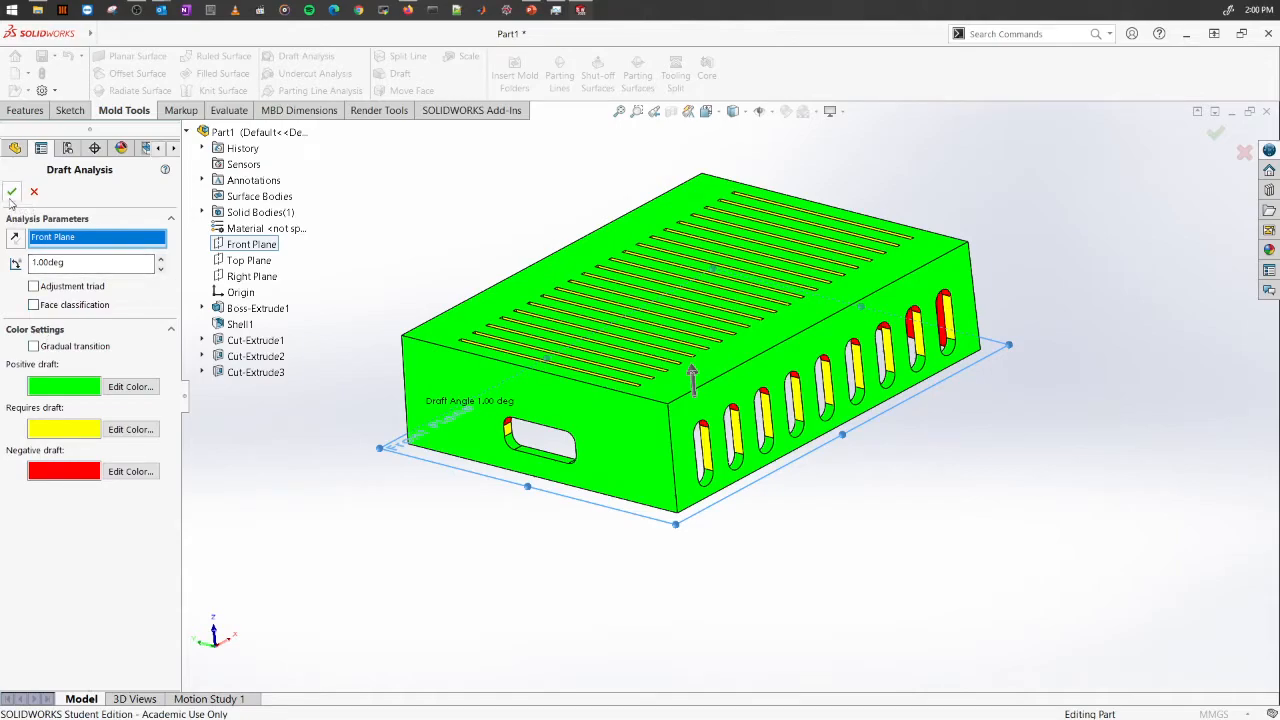
click(11, 192)
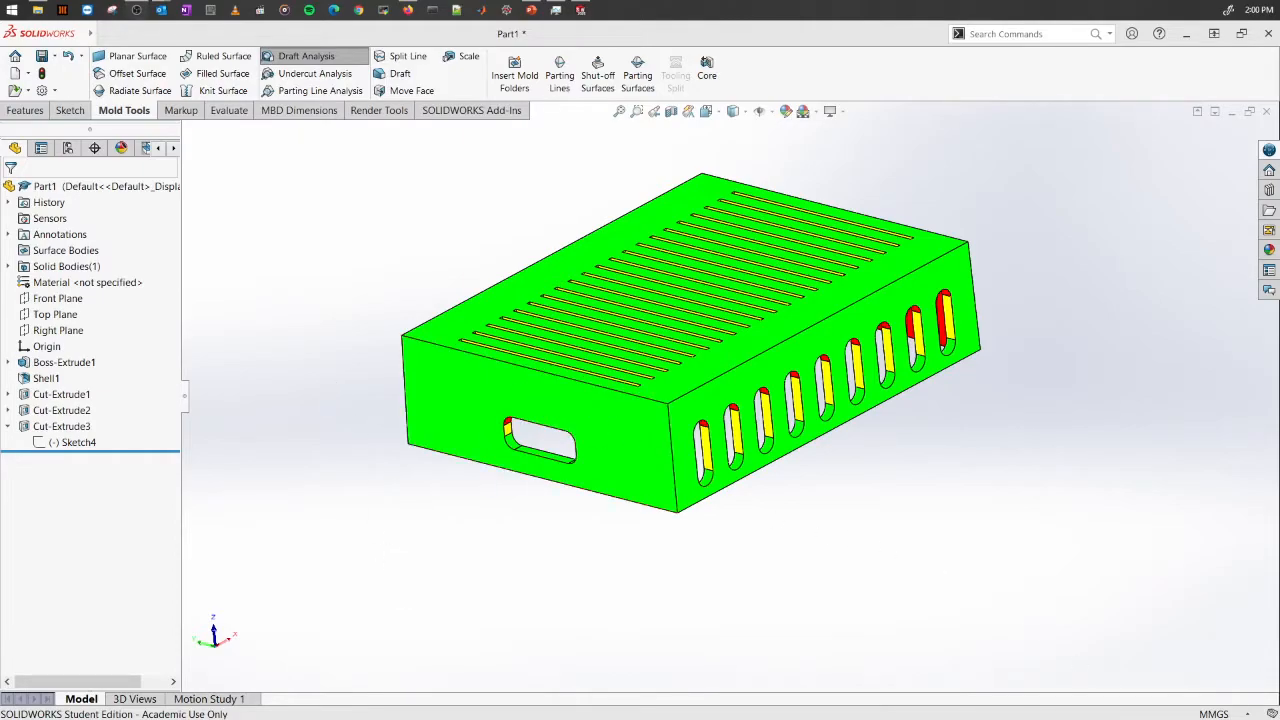
mouse_move(1062, 446)
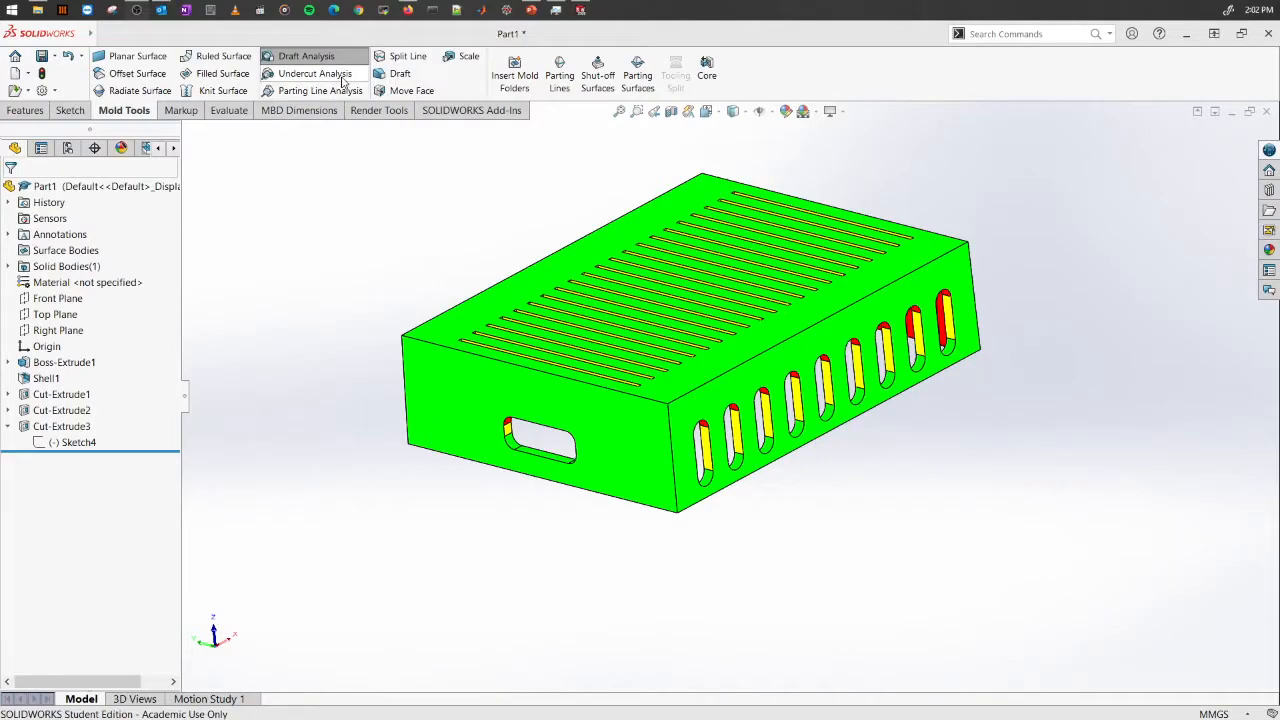
click(306, 56)
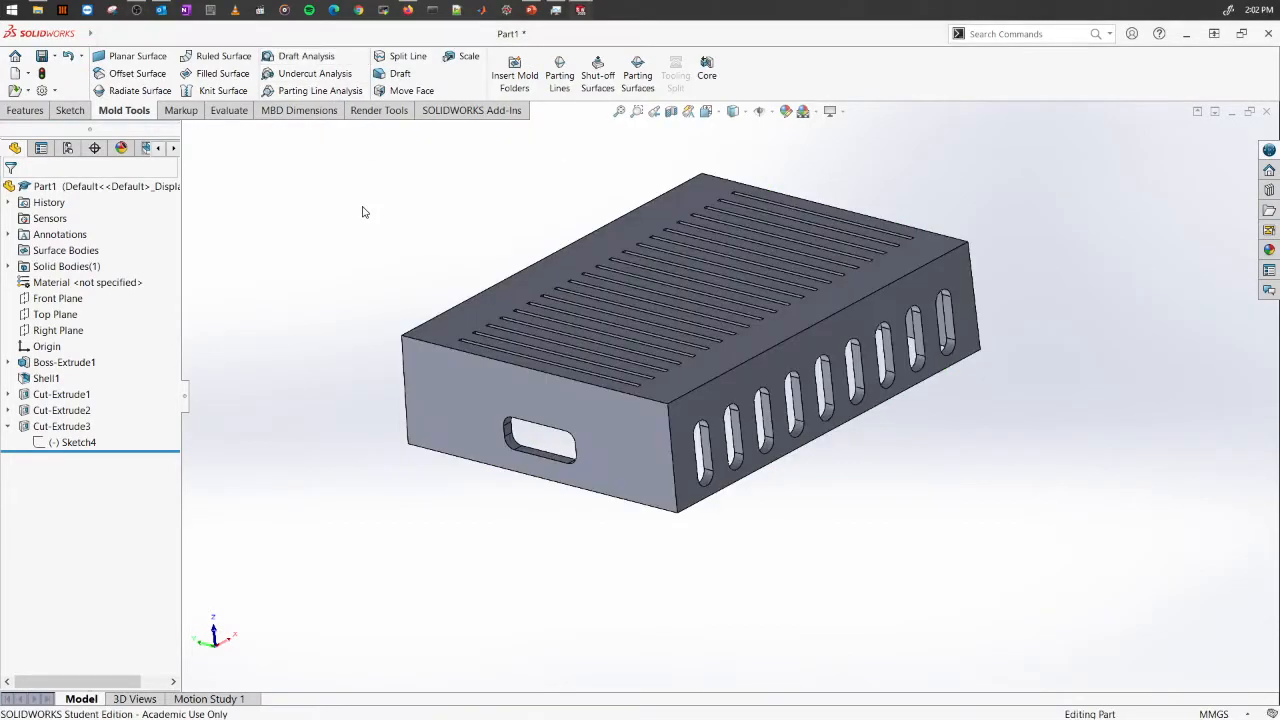
mouse_move(362, 240)
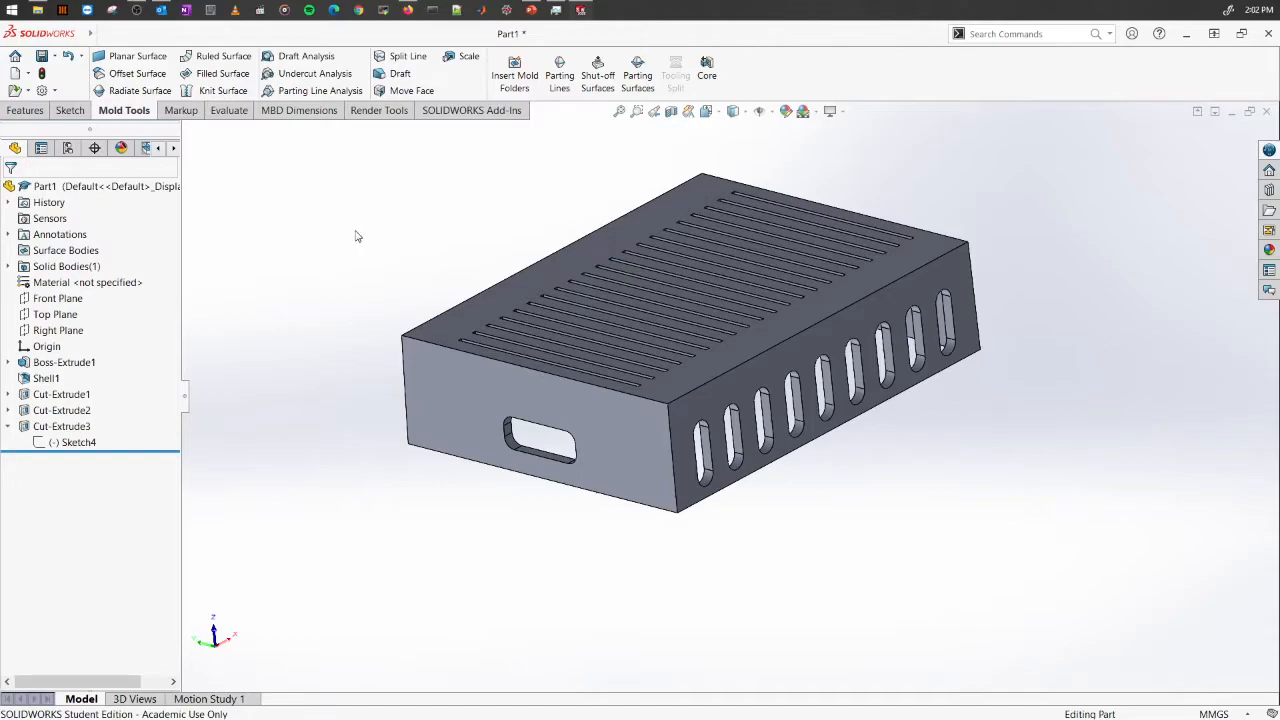
mouse_move(359, 271)
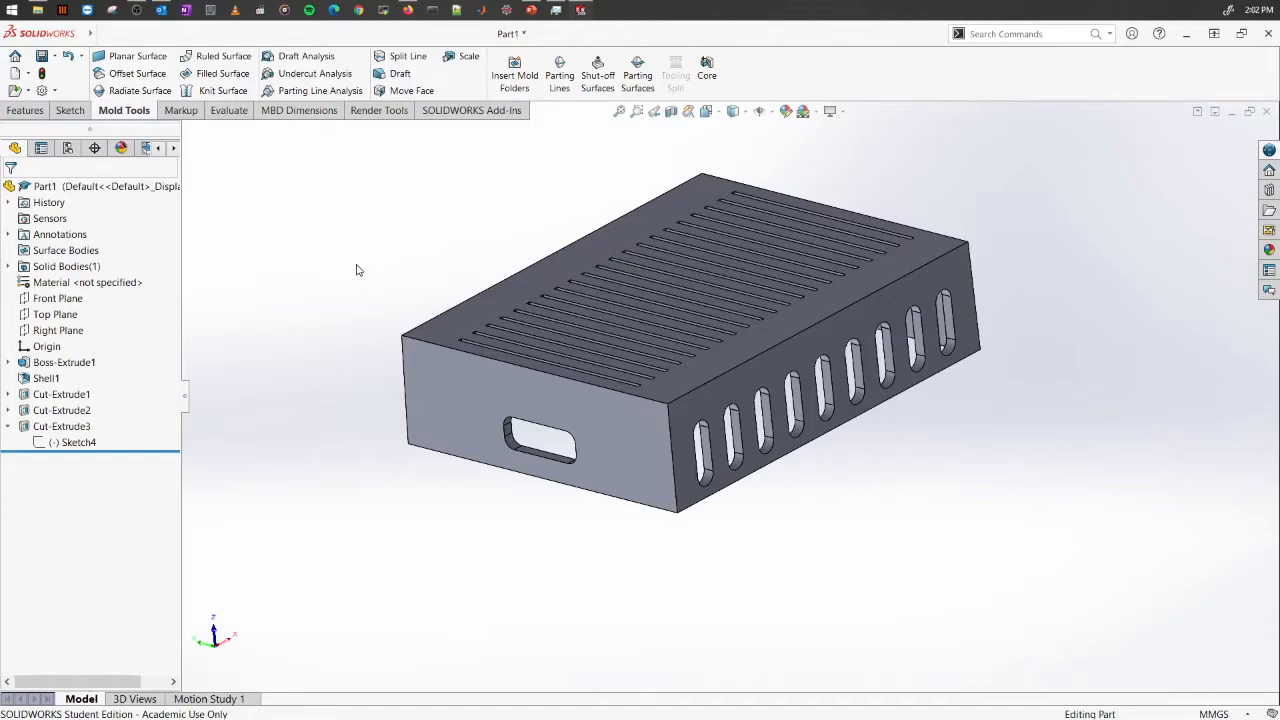
click(940, 310)
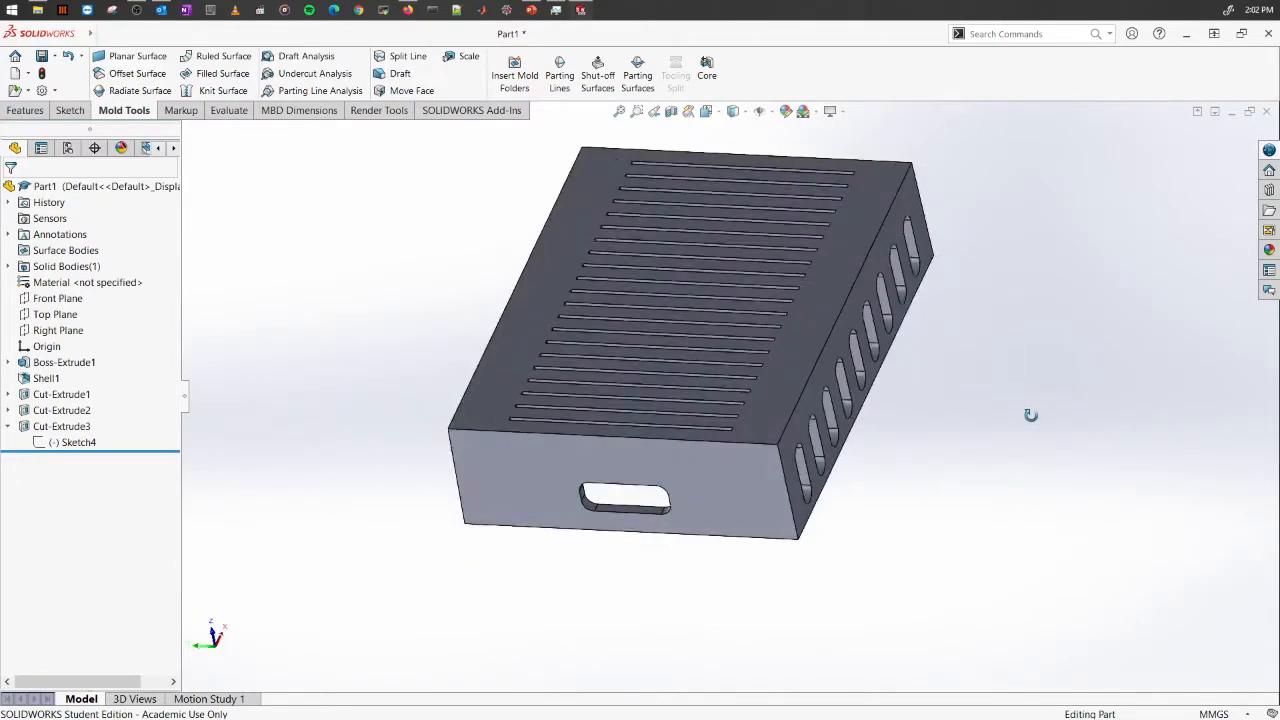
drag(1031, 414, 686, 540)
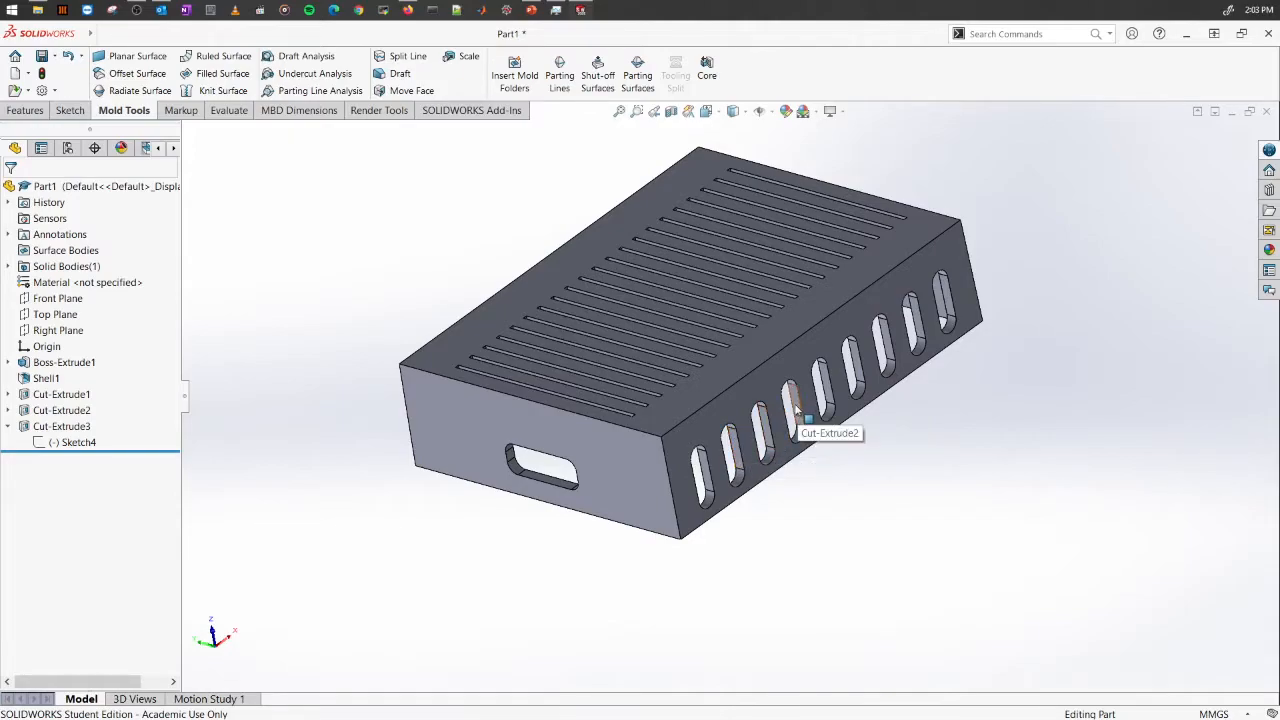
mouse_move(883, 458)
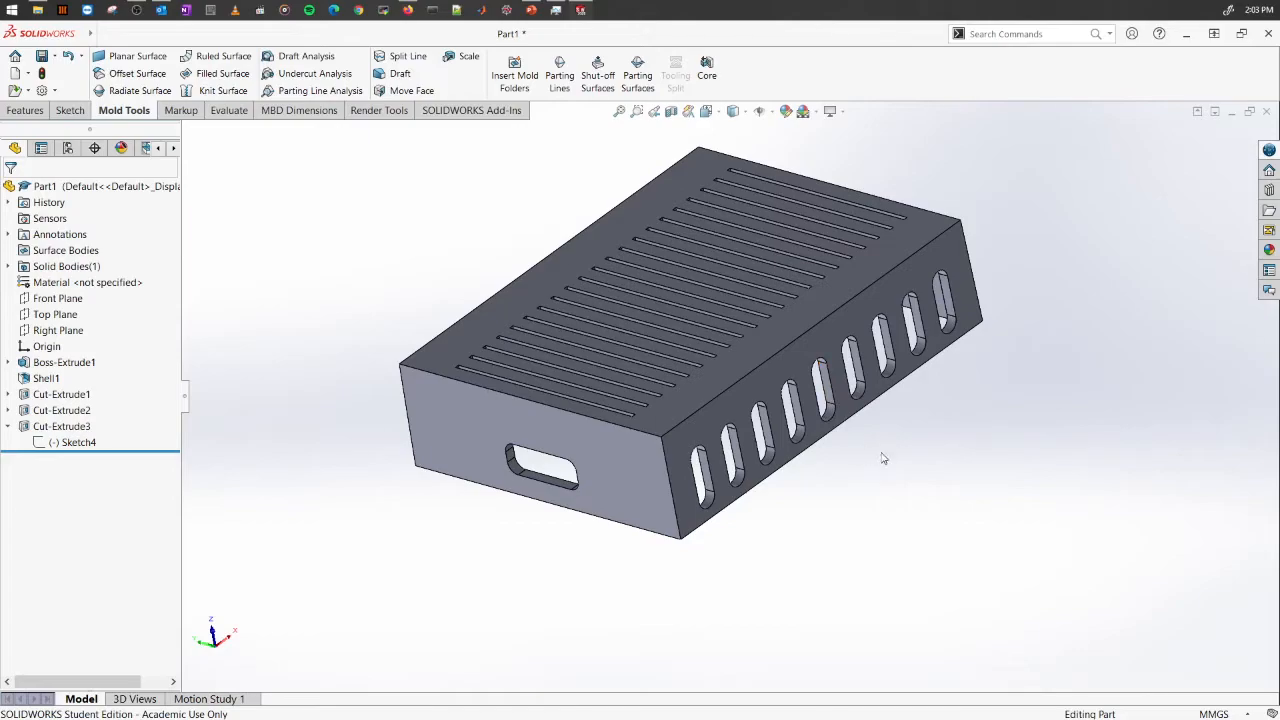
mouse_move(266, 202)
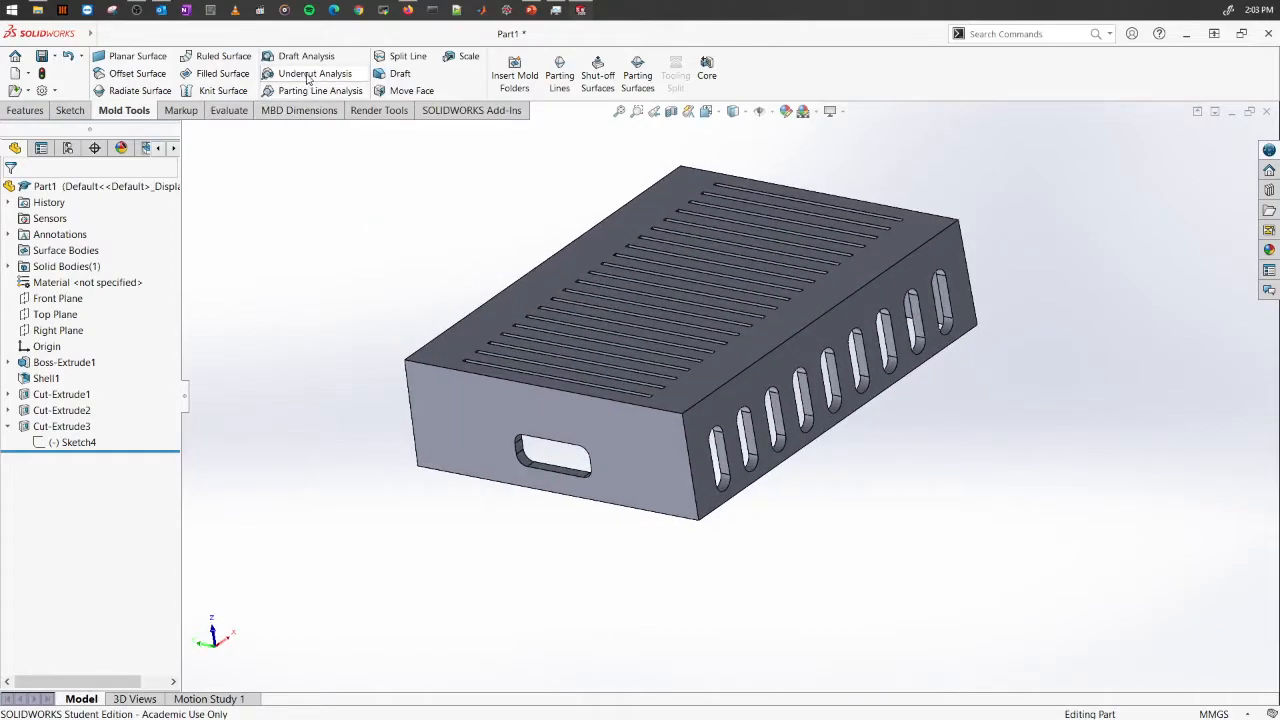
click(314, 73)
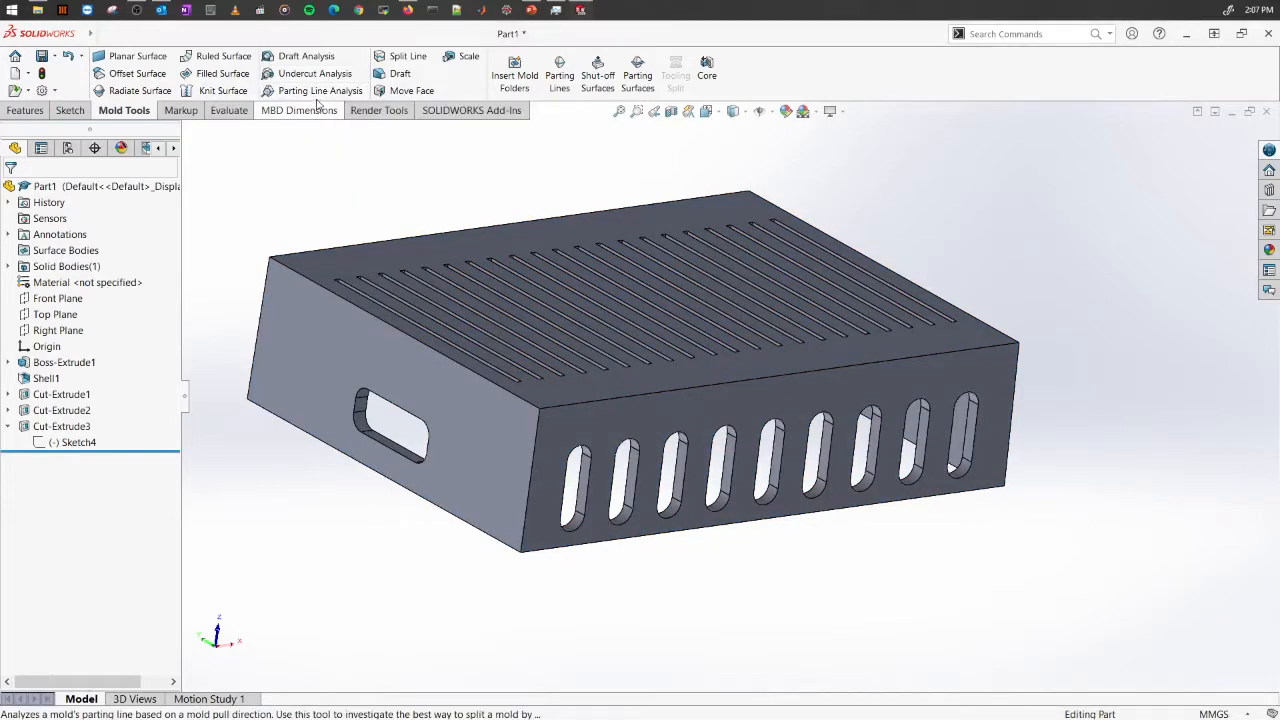
mouse_move(313, 90)
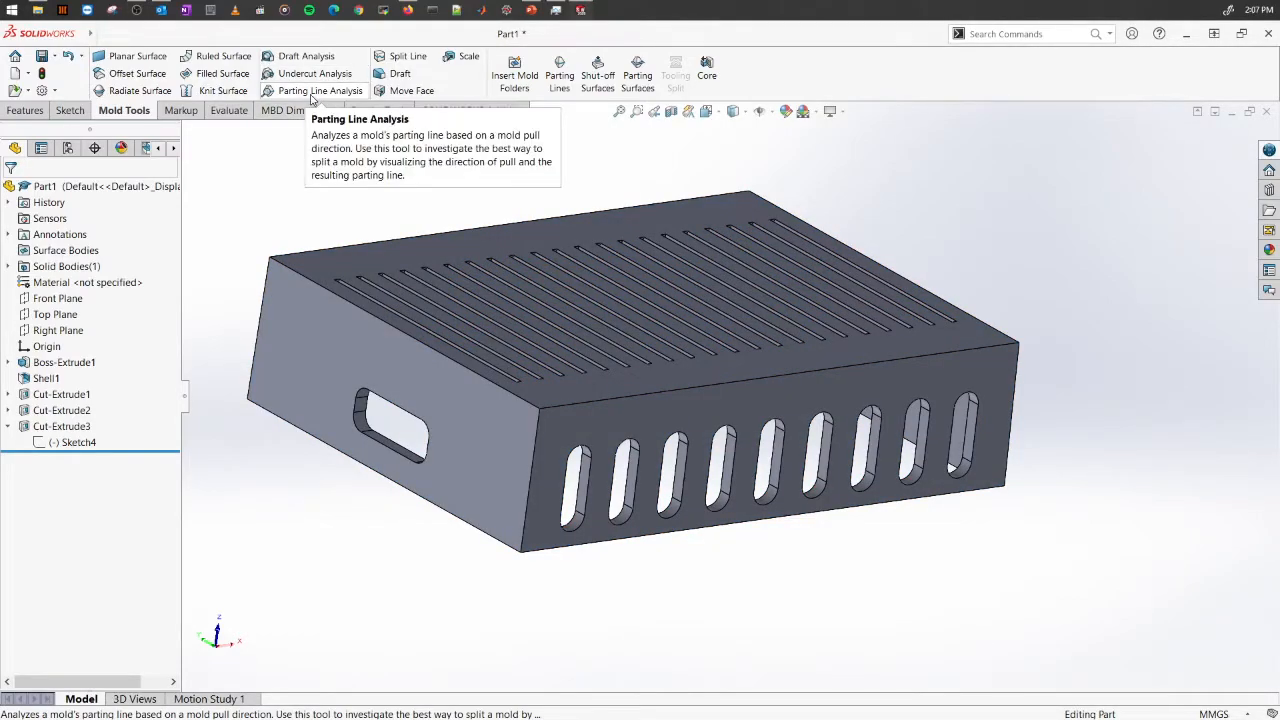
mouse_move(347, 197)
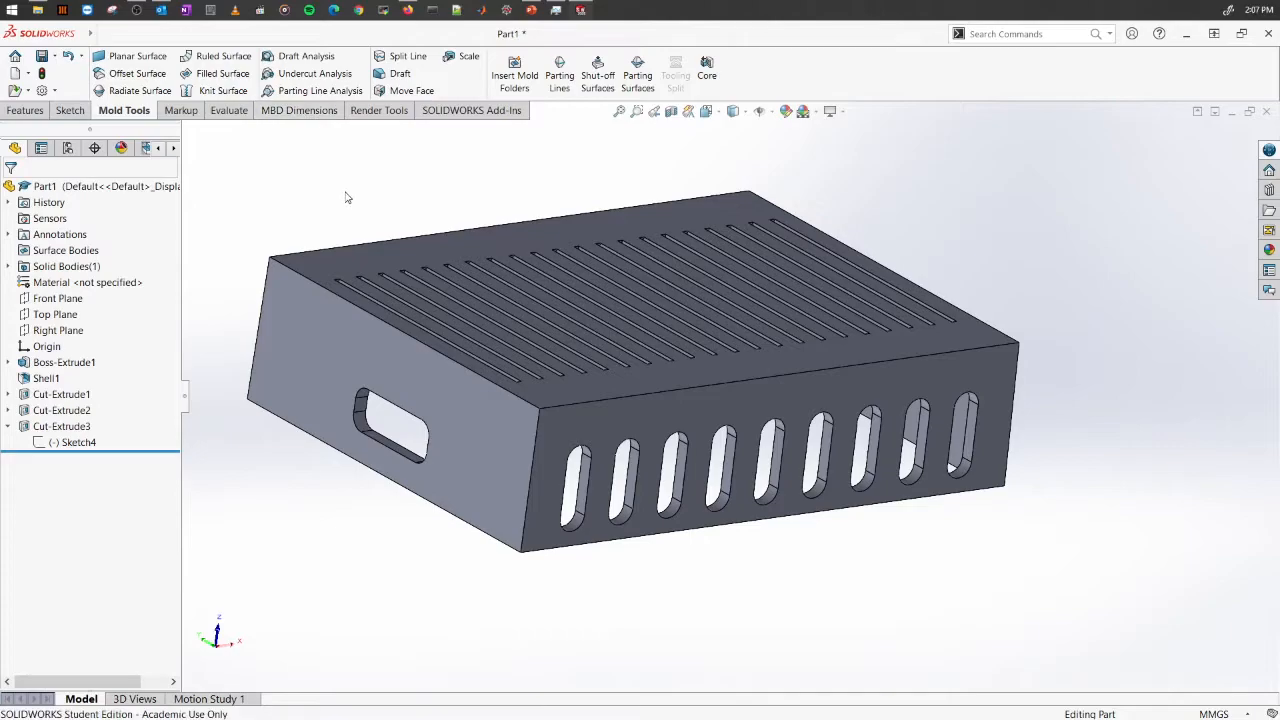
mouse_move(558, 563)
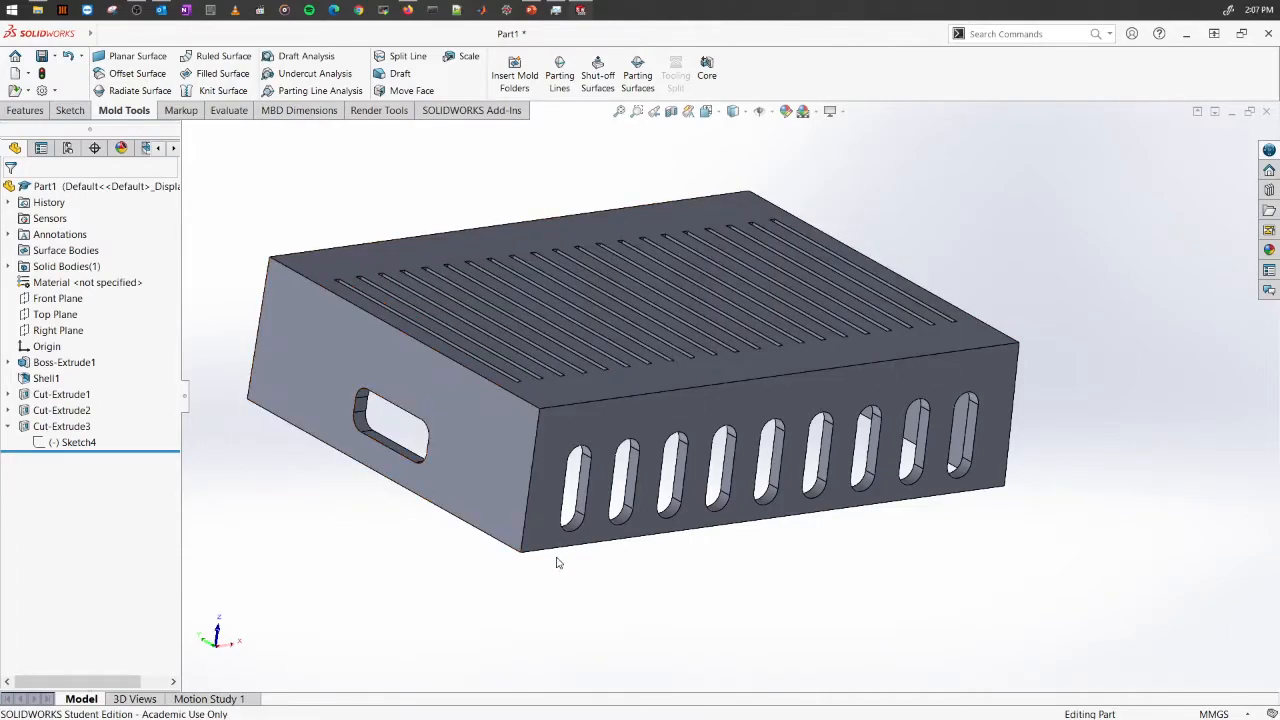
mouse_move(545, 578)
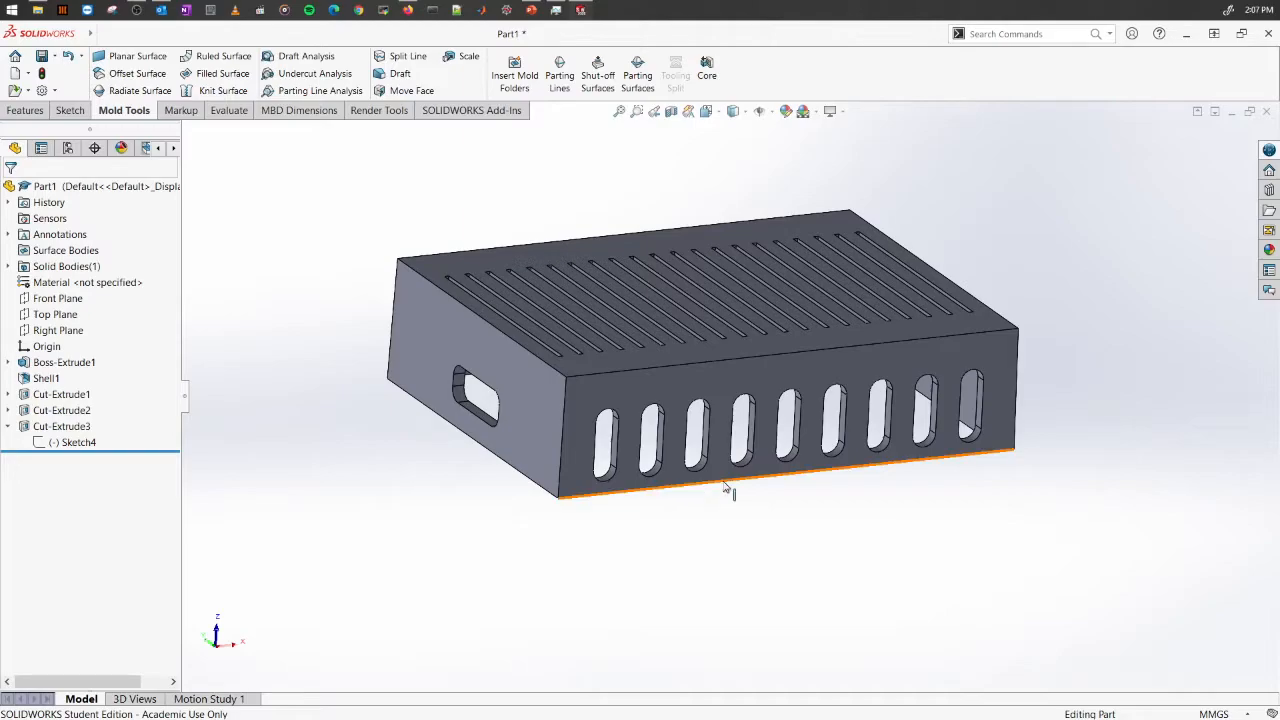
click(744, 541)
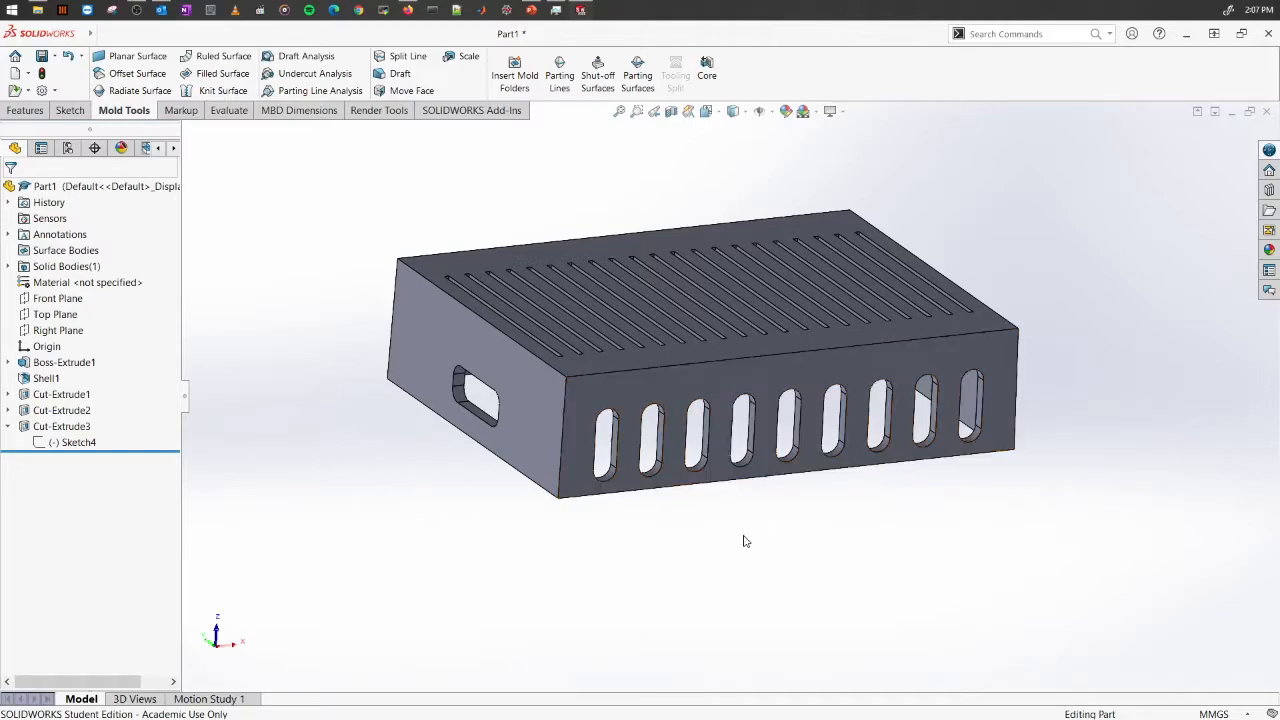
drag(745, 541, 760, 510)
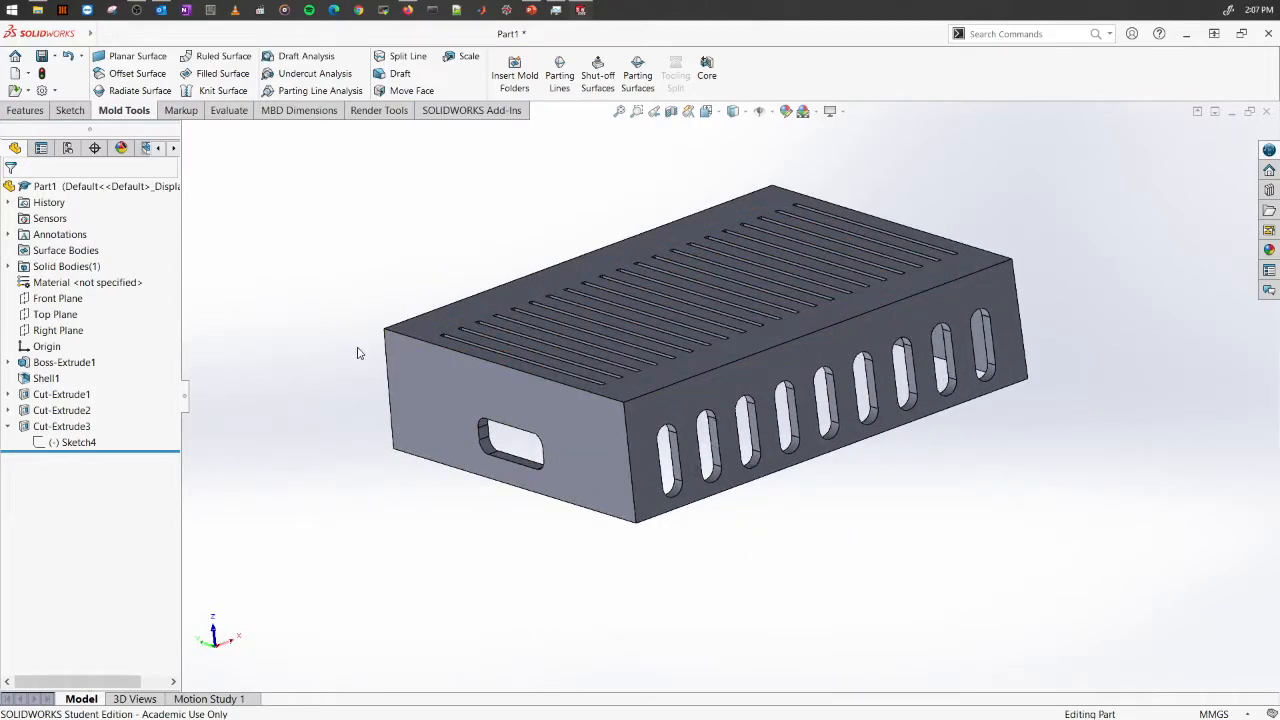
click(55, 314)
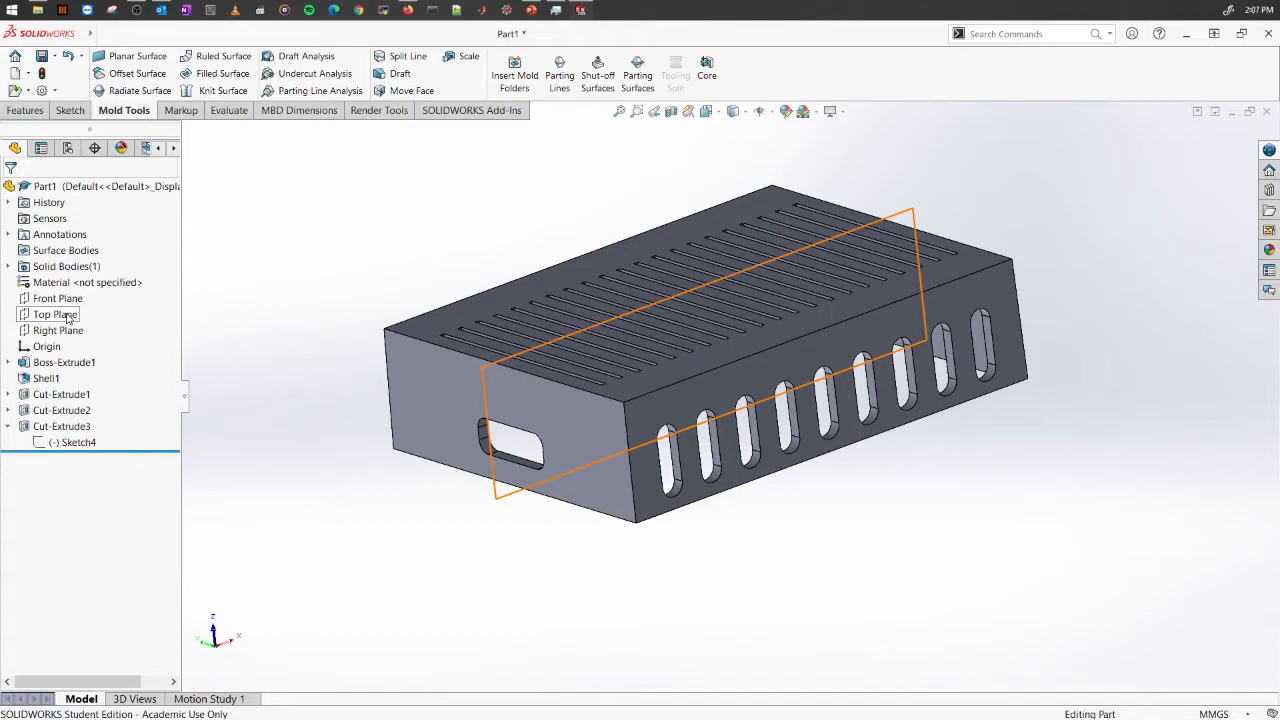
click(58, 330)
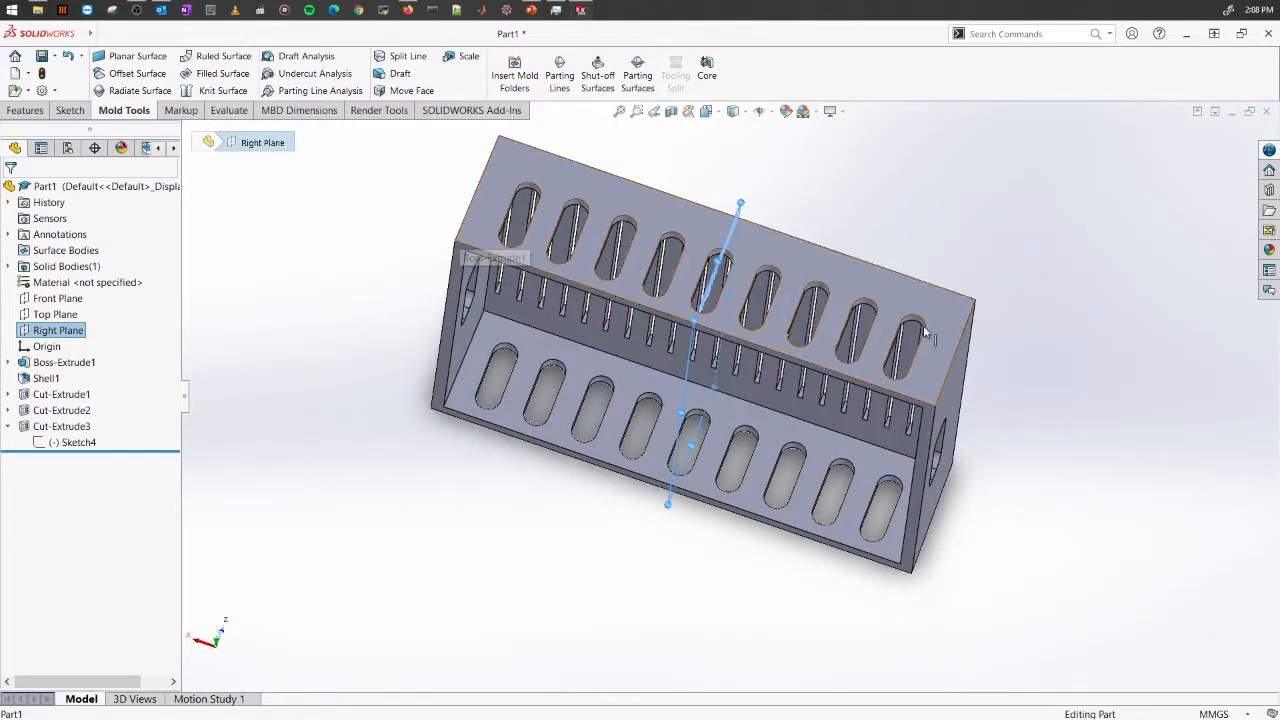
mouse_move(348, 295)
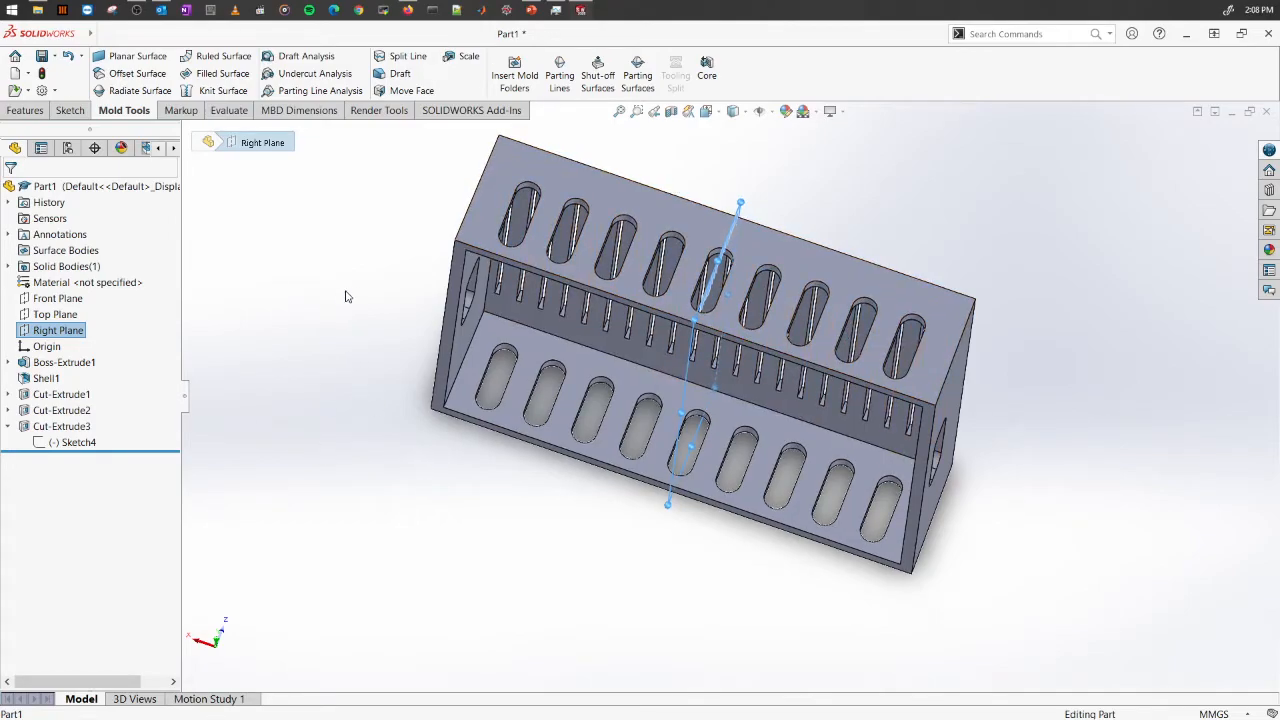
click(57, 298)
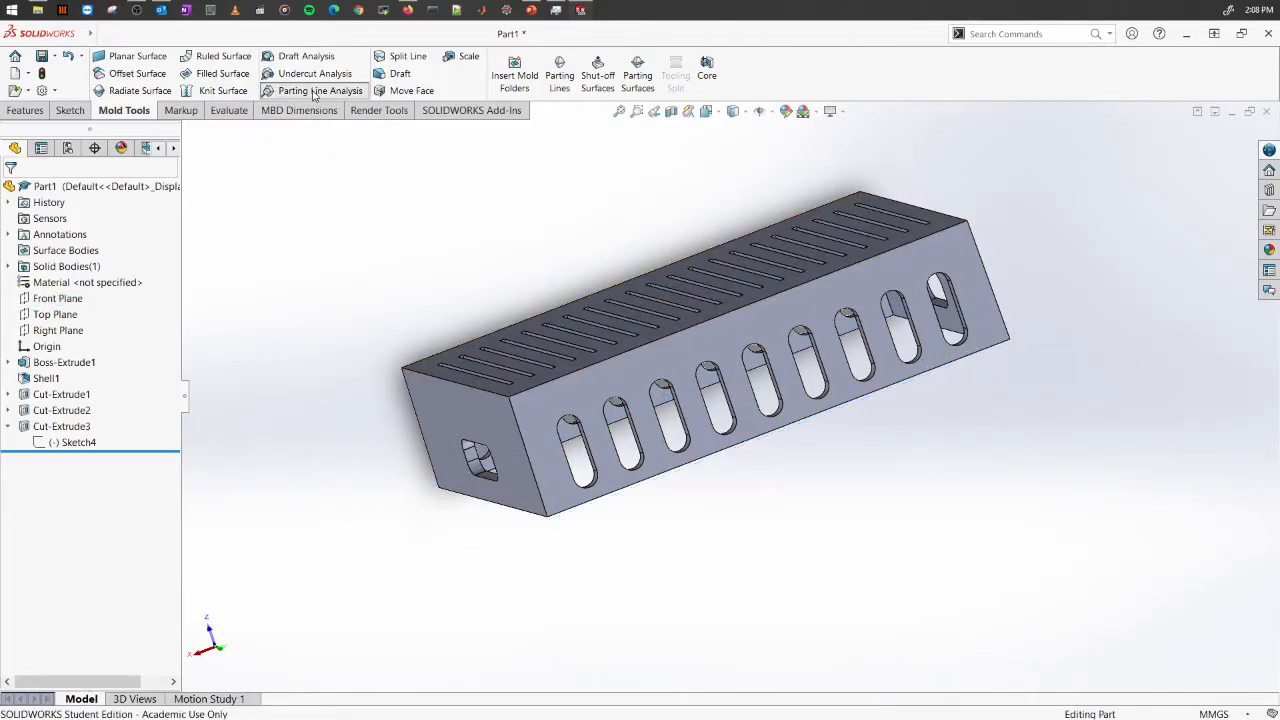
click(318, 90)
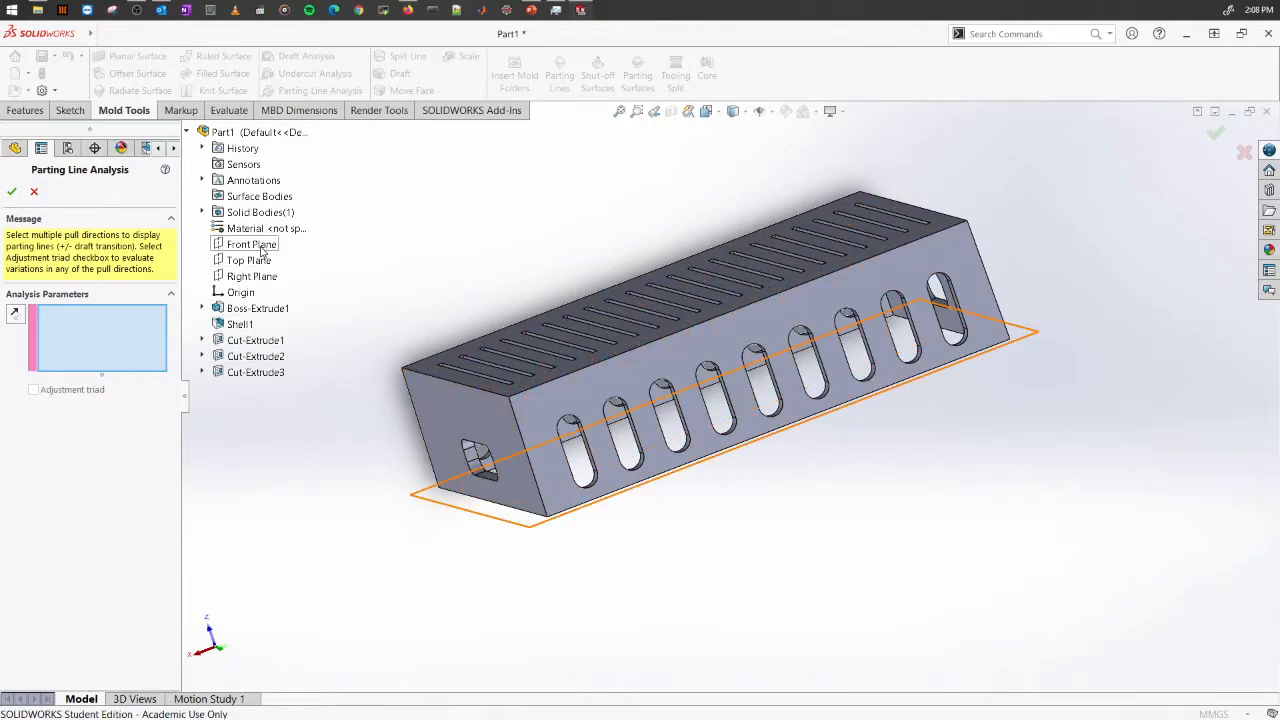
click(251, 243)
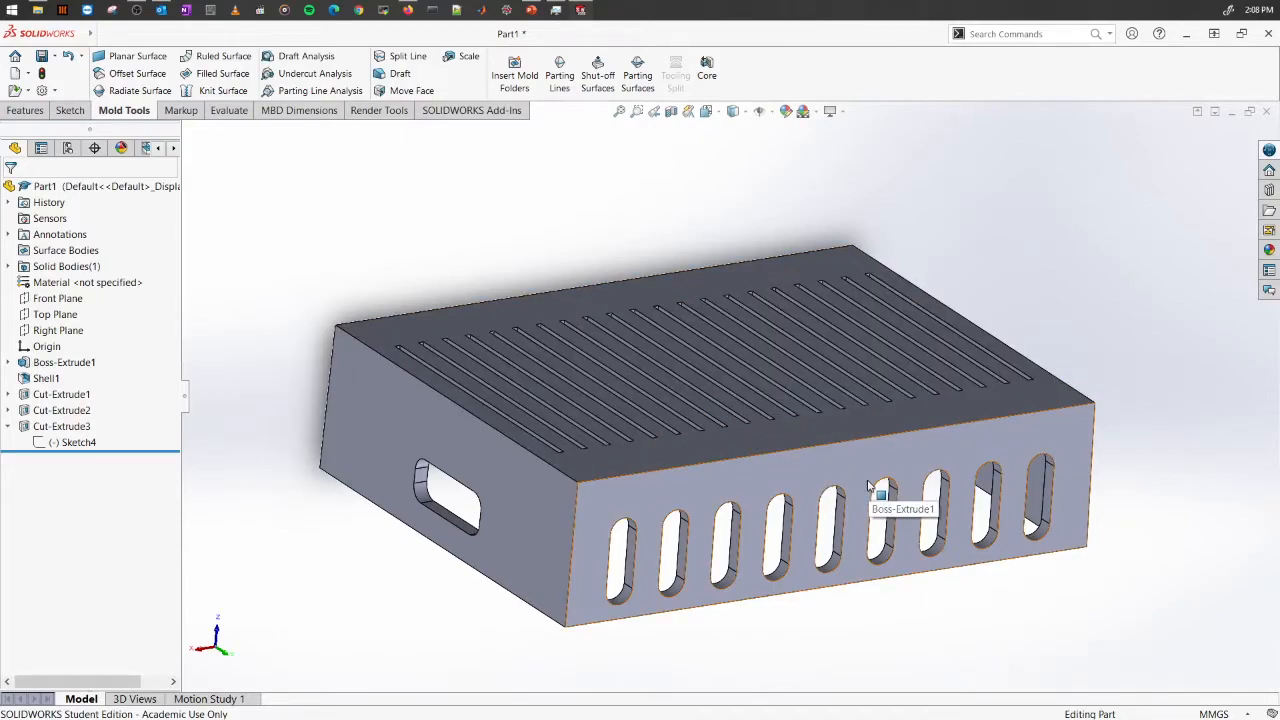
mouse_move(705, 480)
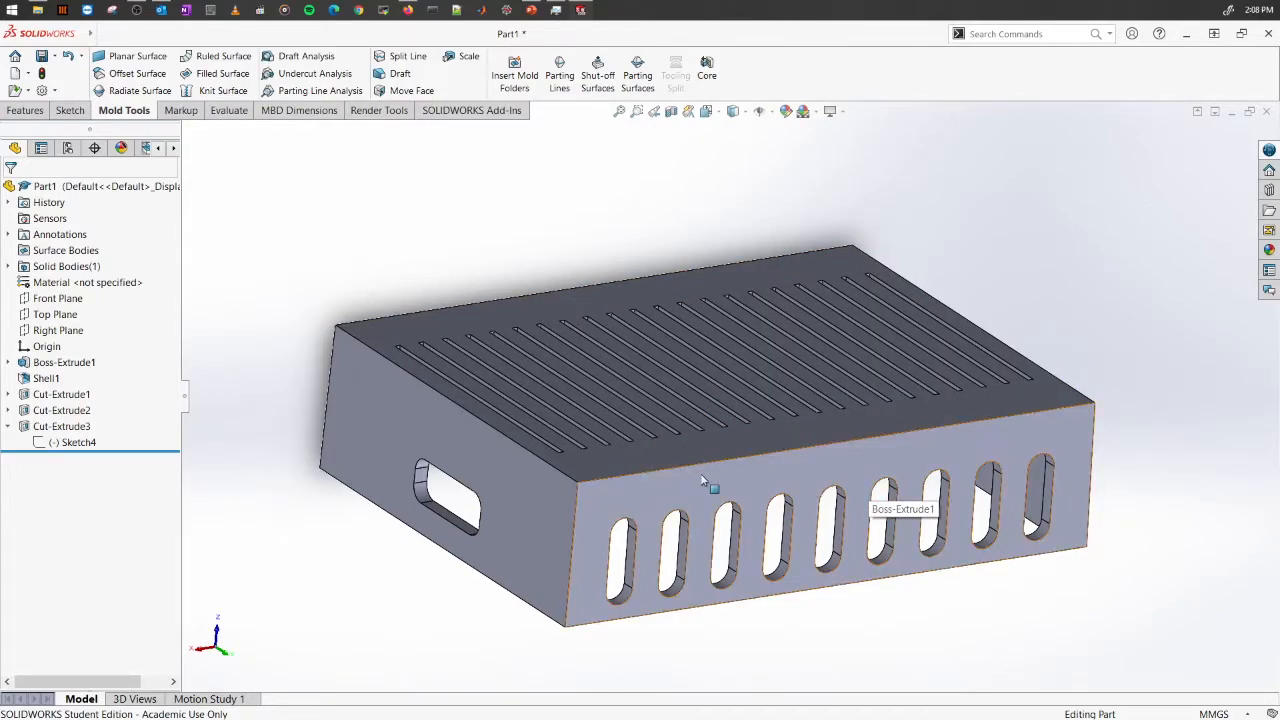
mouse_move(1040, 350)
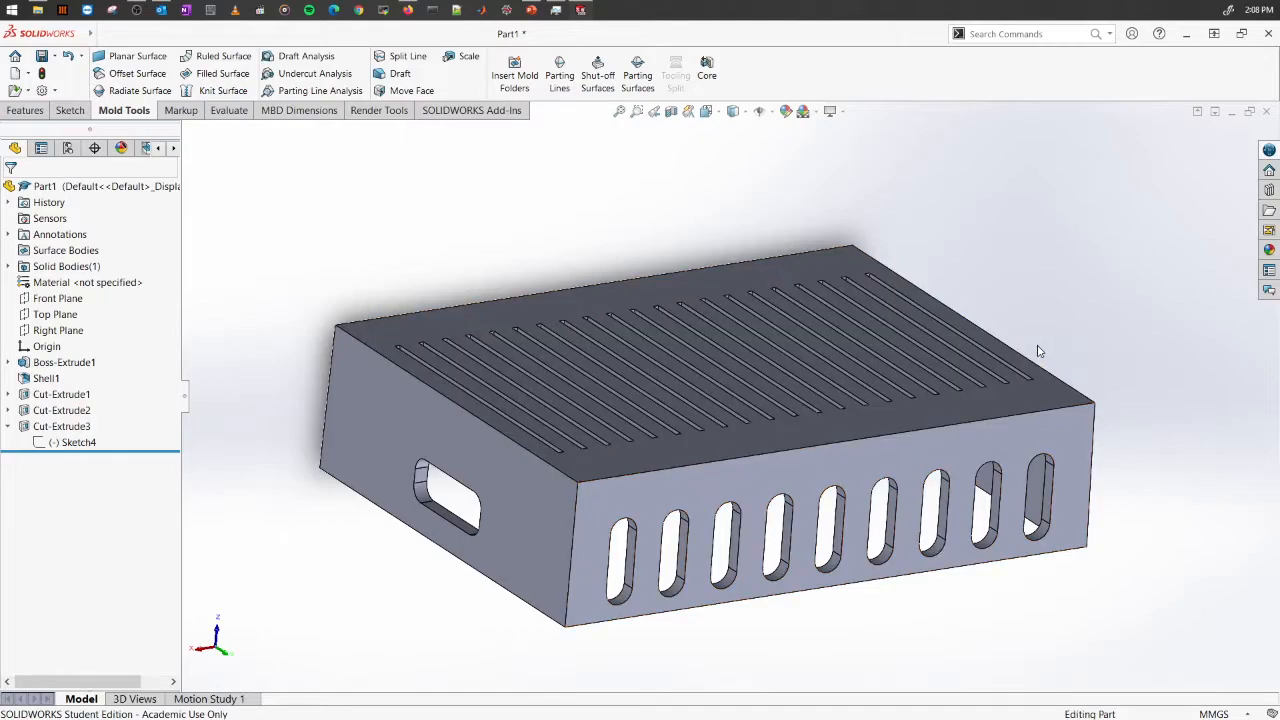
mouse_move(1071, 351)
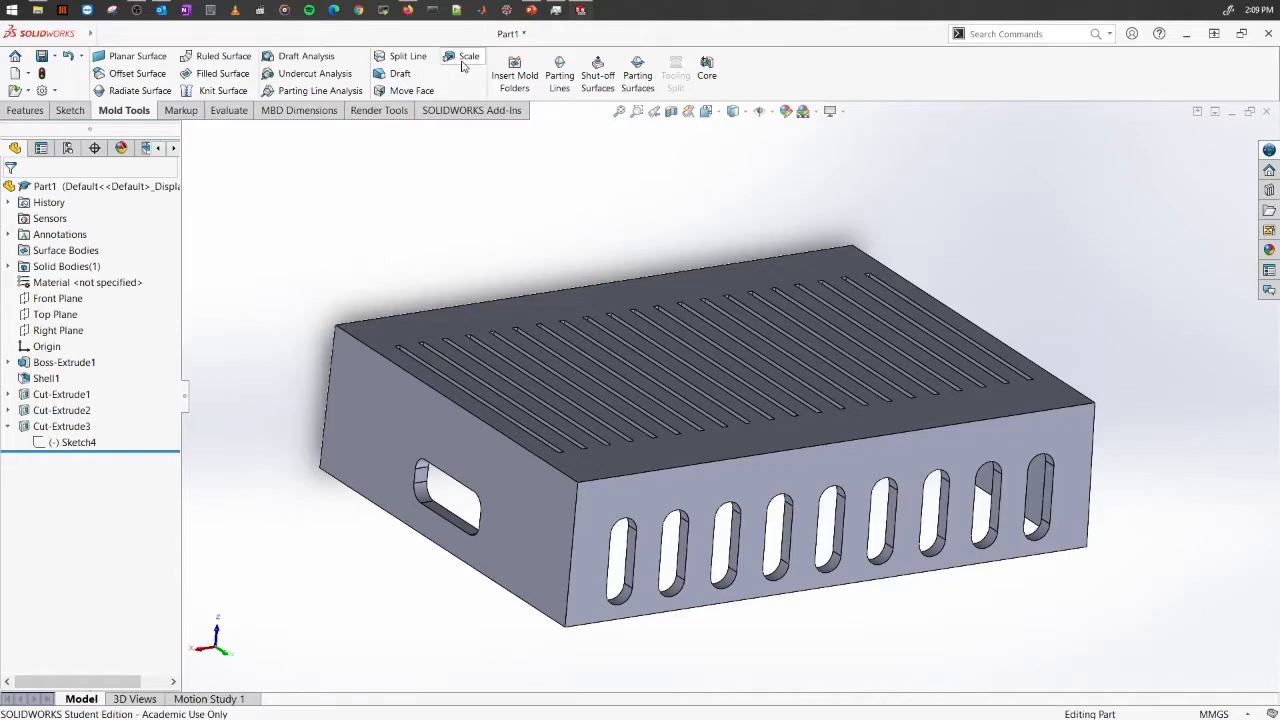
- Start a Scale feature with factor 1.1 about the centroid
click(468, 56)
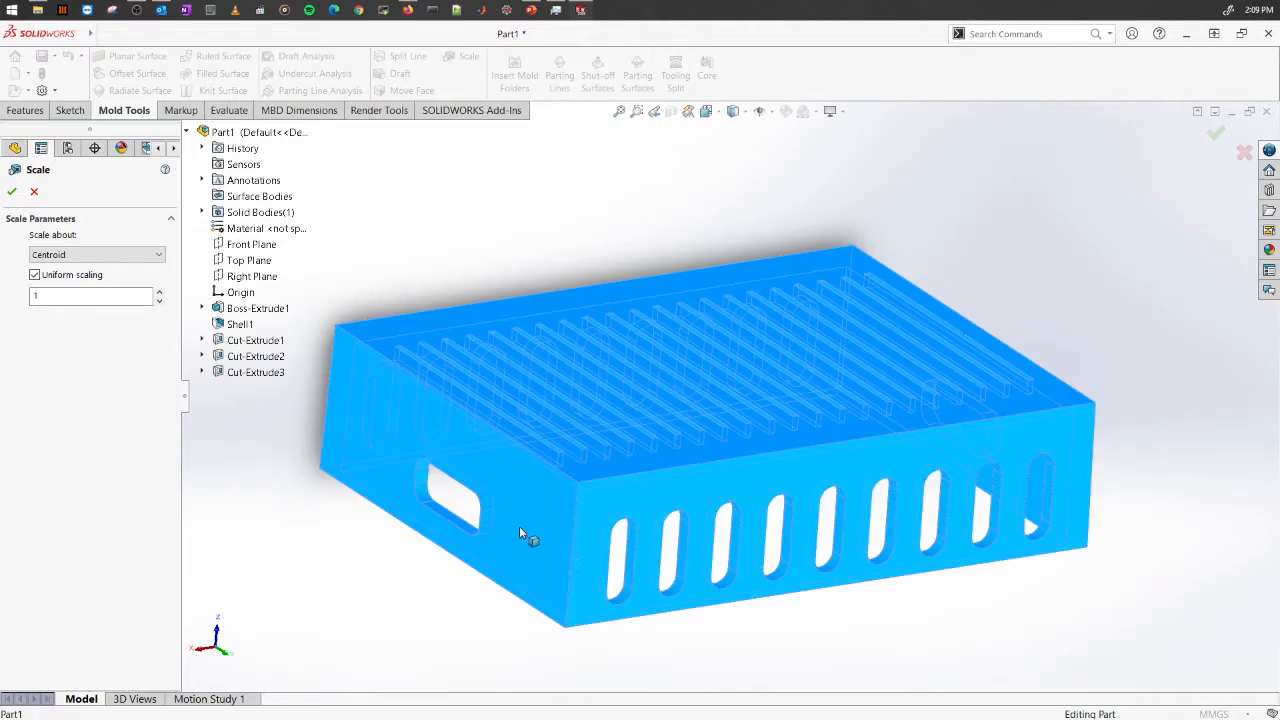
click(90, 296)
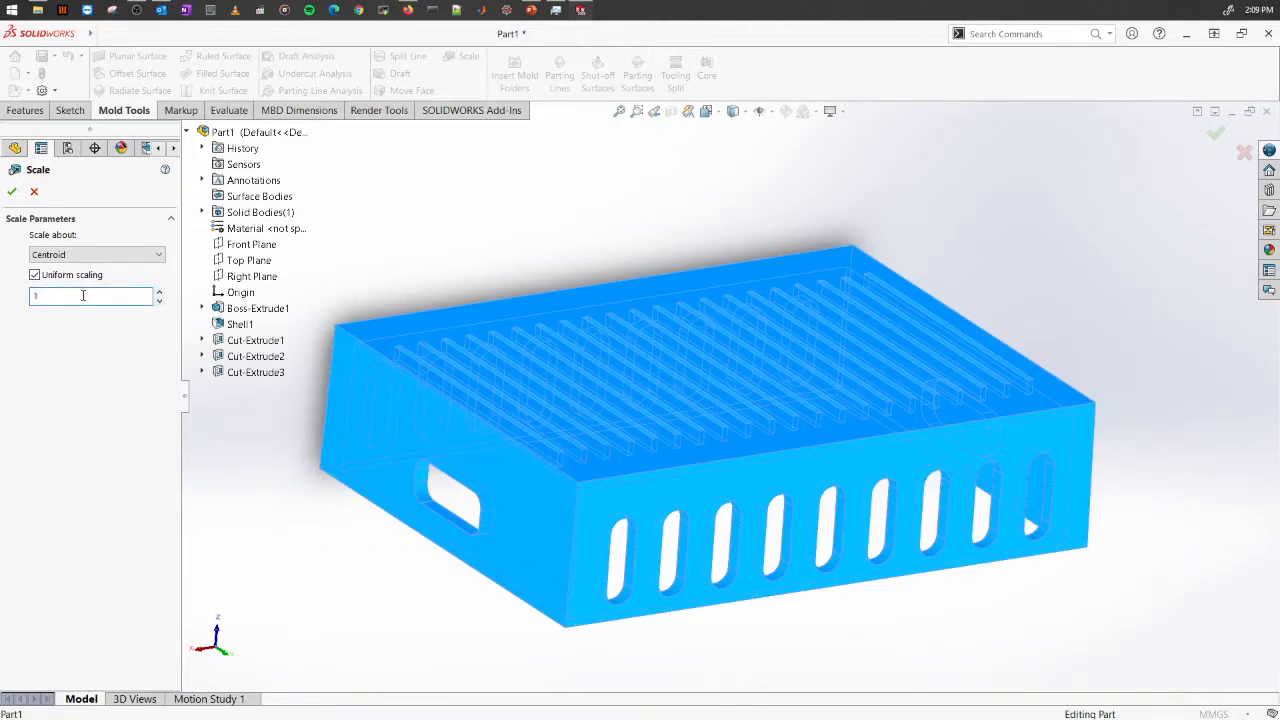
text(.1)
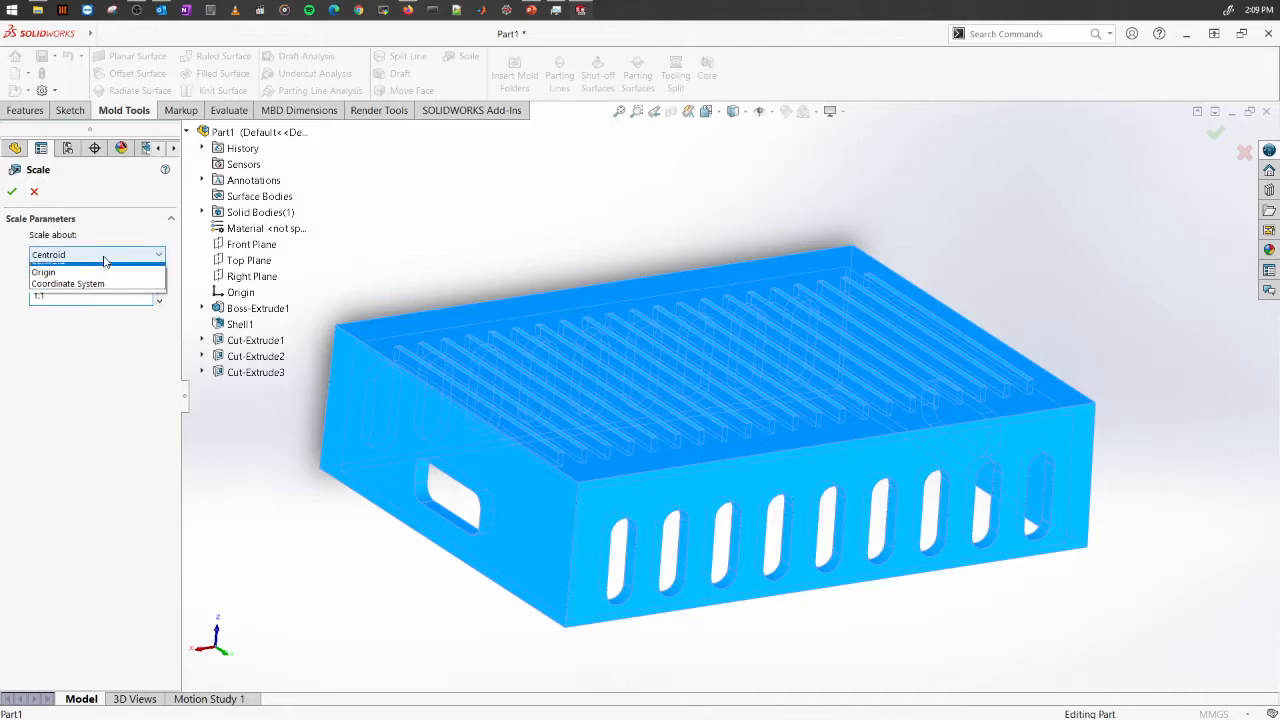
click(96, 254)
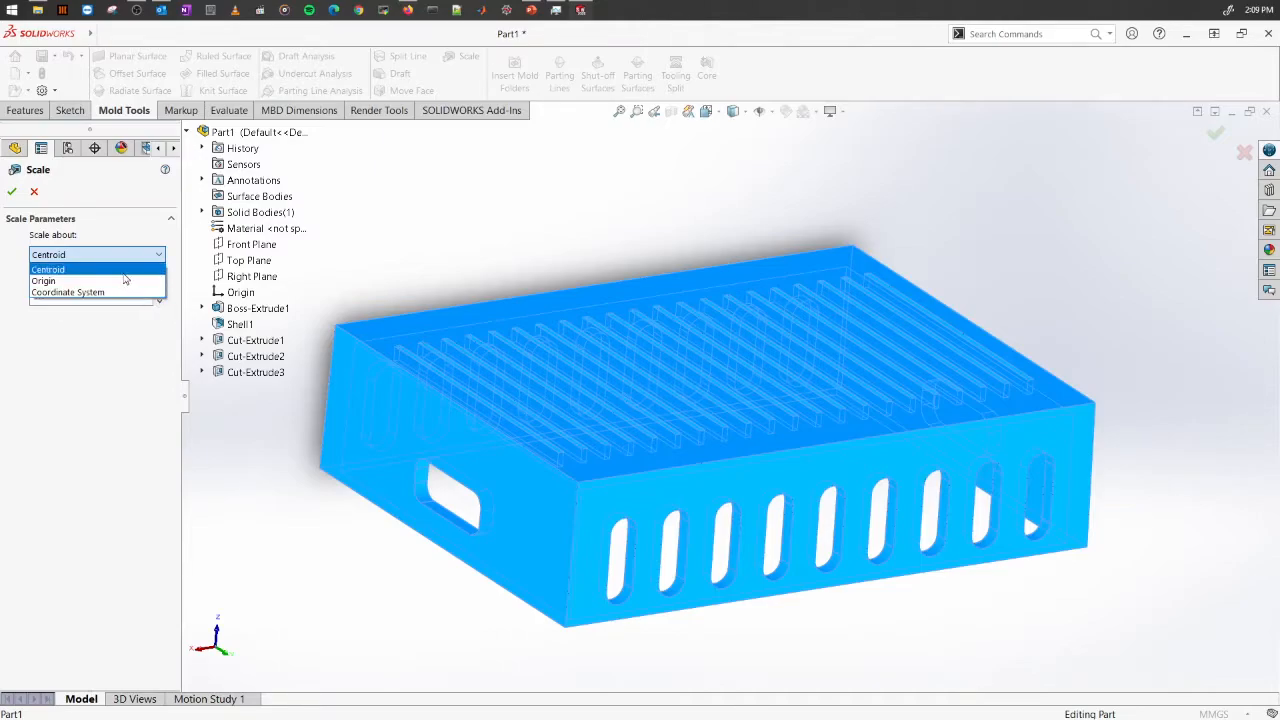
click(48, 254)
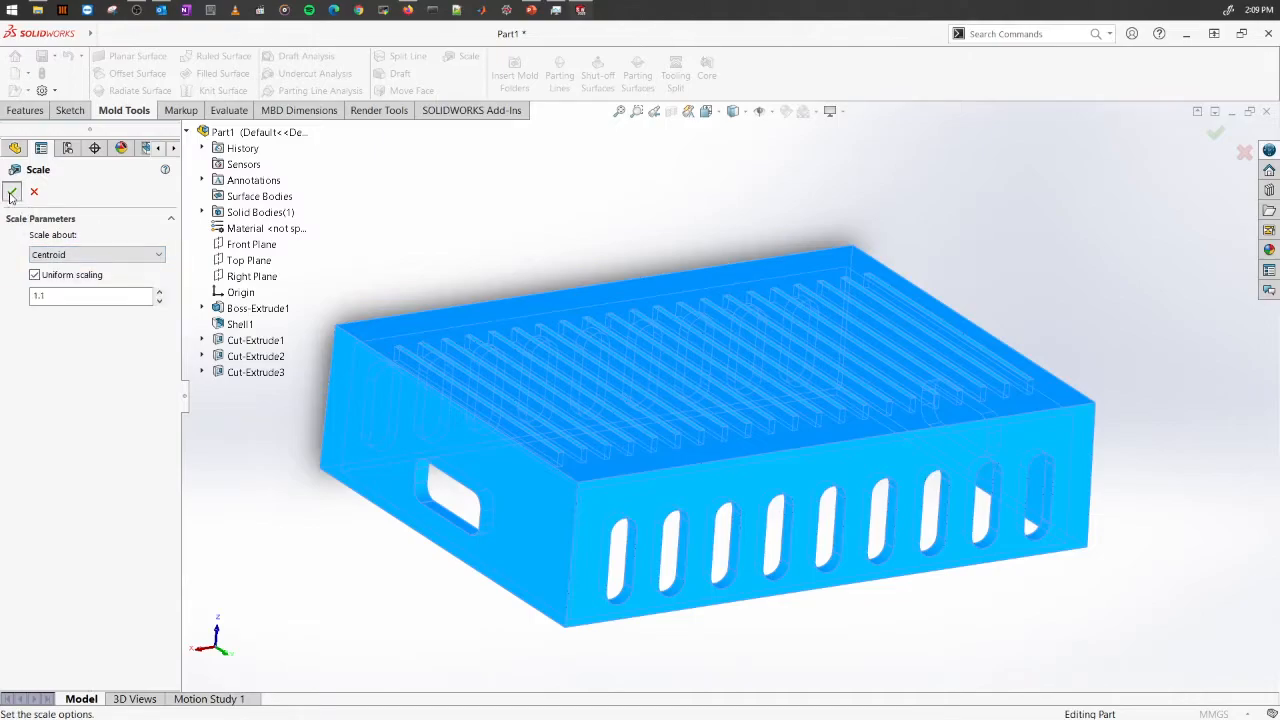
- Accept the 1.1 uniform scale, creating Scale1 and enlarging the box
click(14, 192)
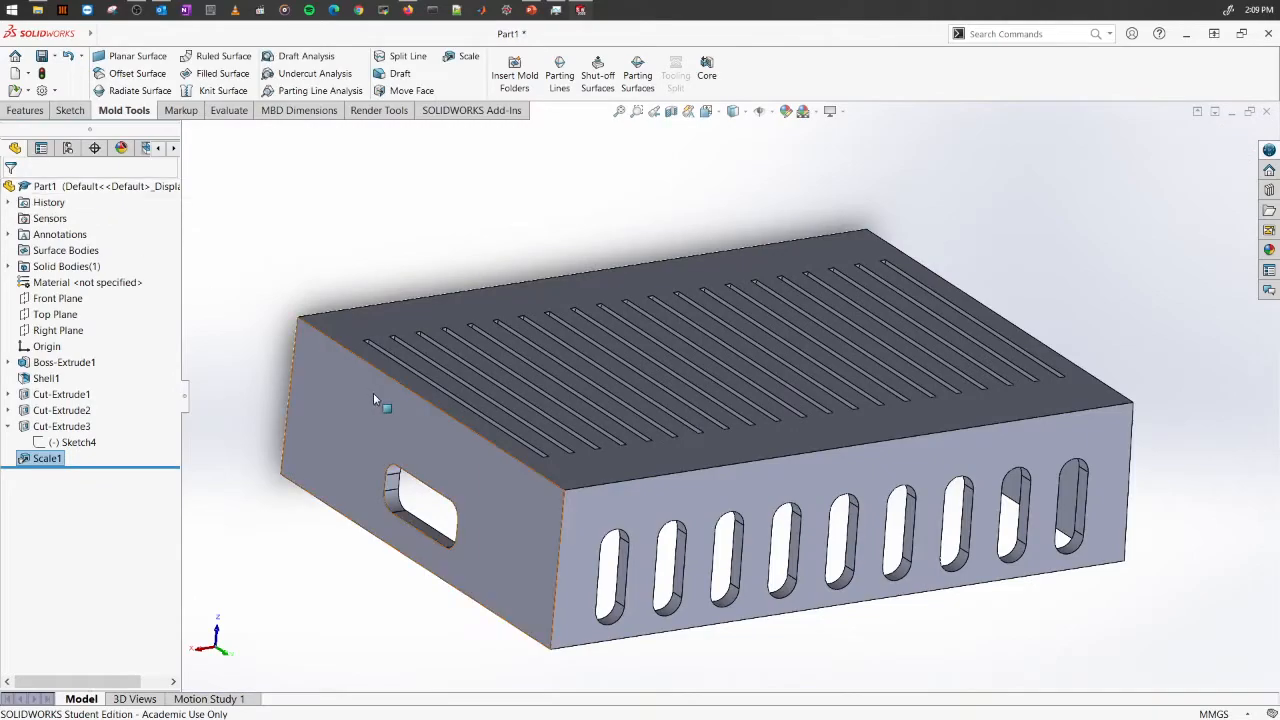
mouse_move(333, 363)
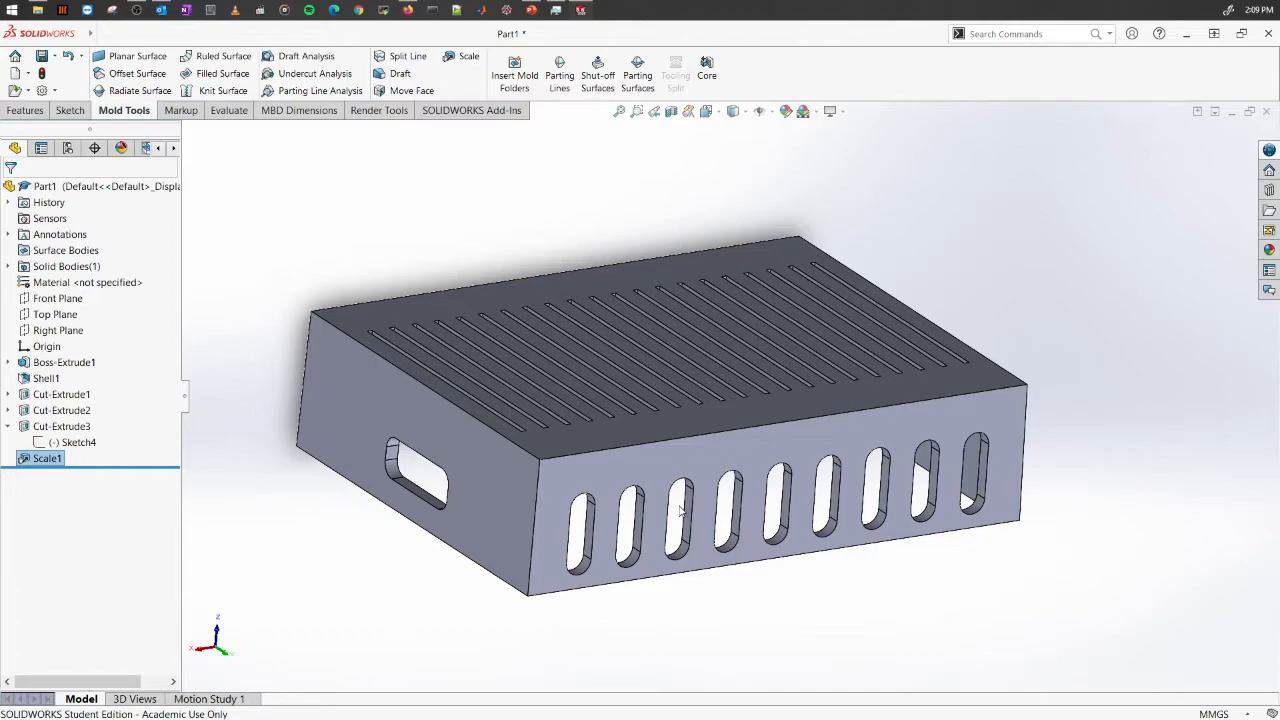
mouse_move(727, 615)
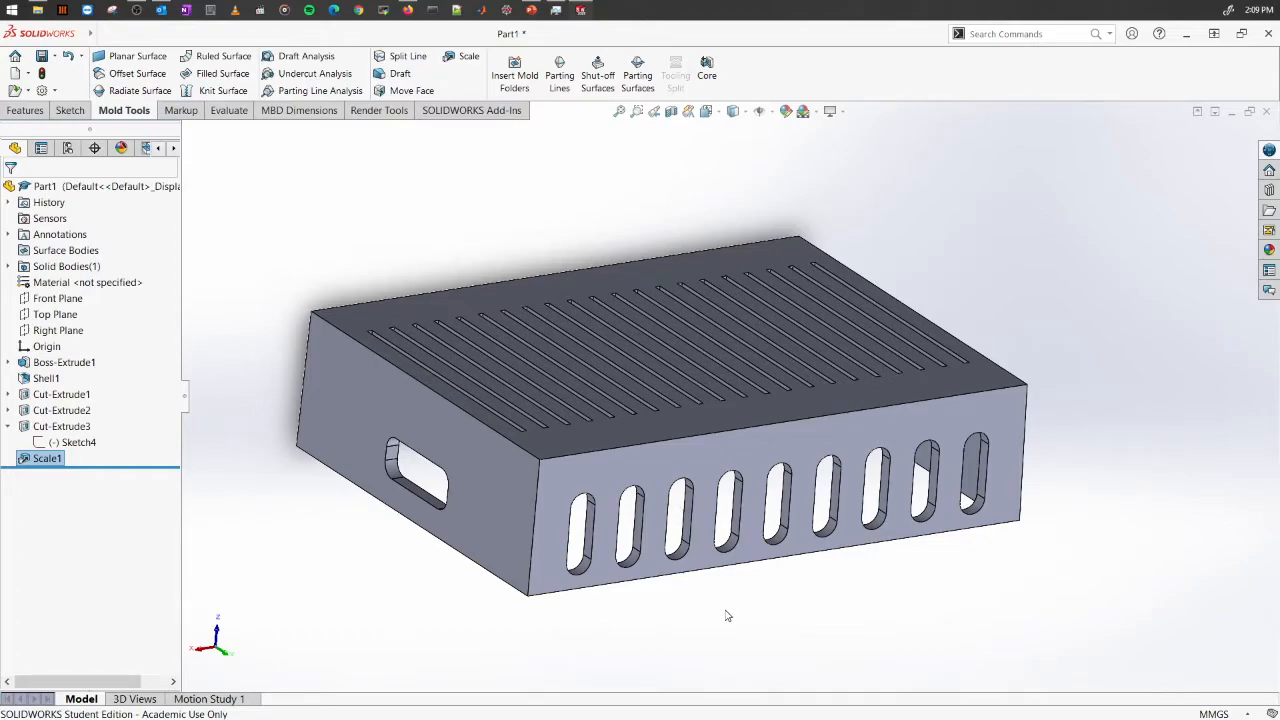